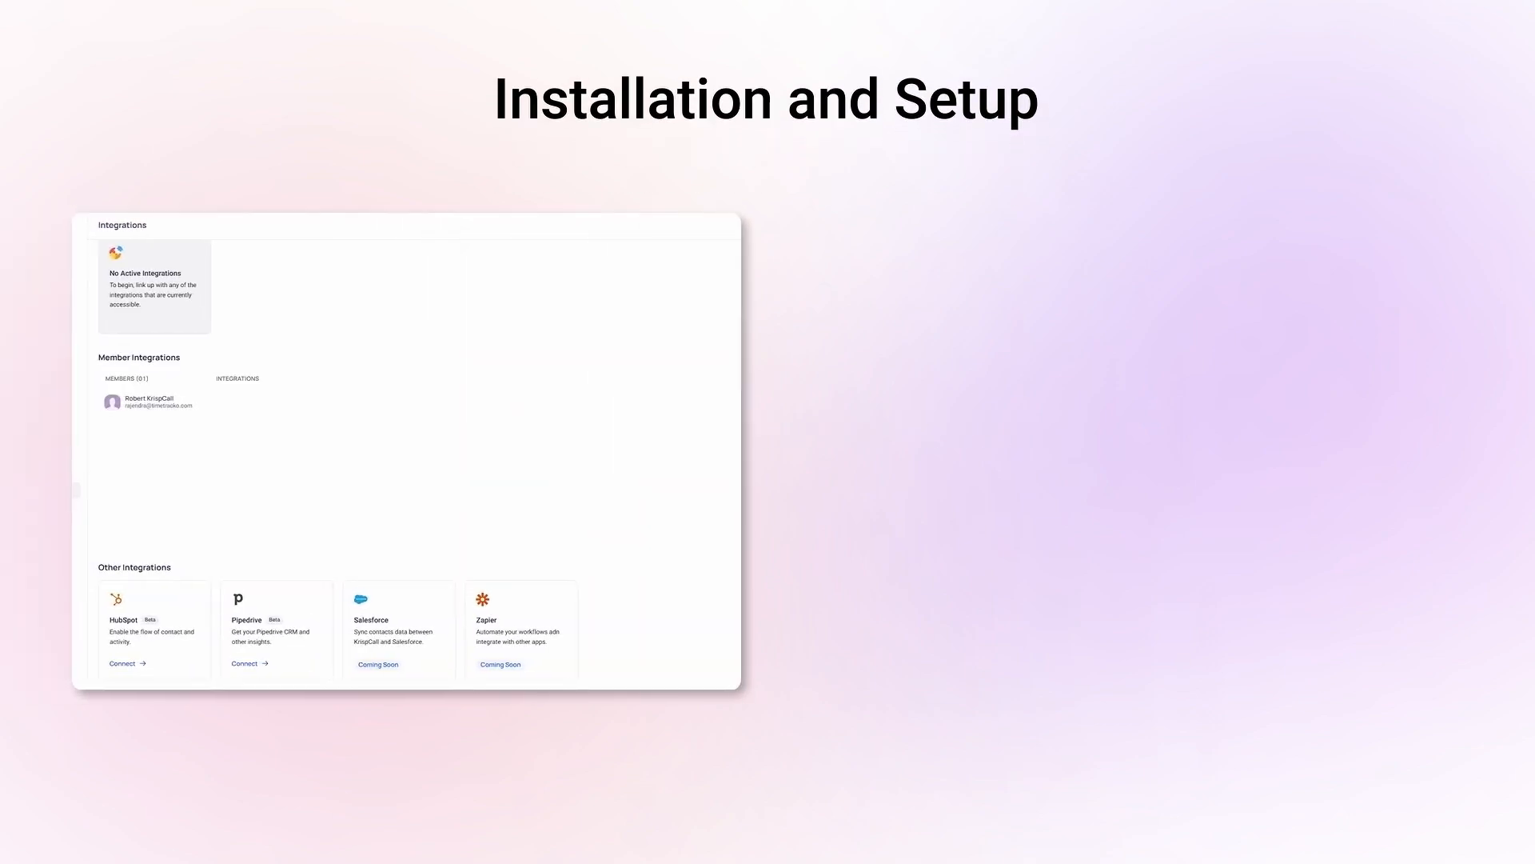
Search the App Marketplace for 'Krisp' and pick the KrispCall result
text(krispcall)
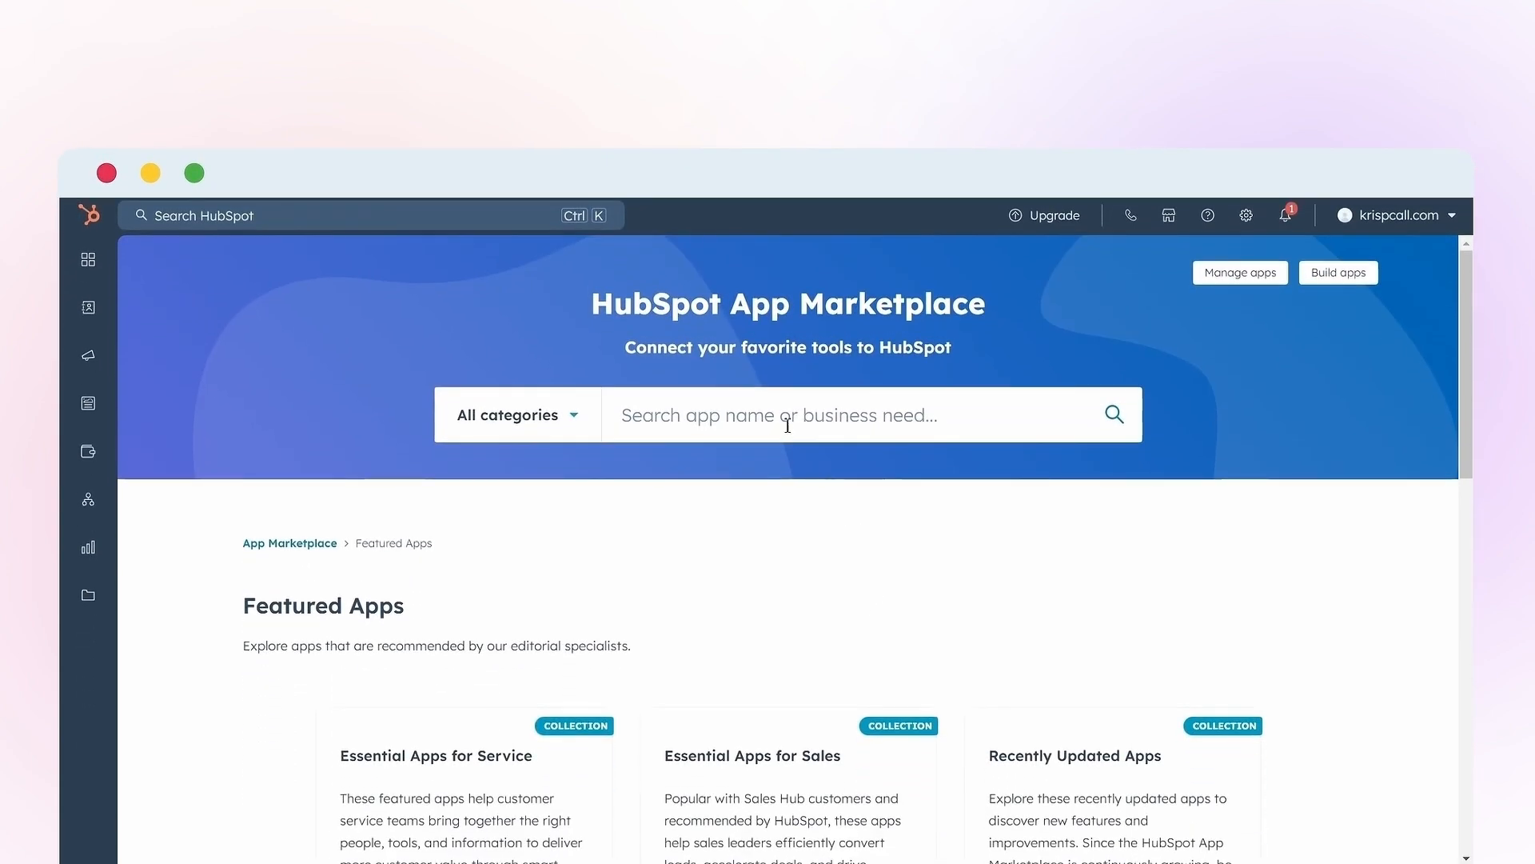
text(Krisp)
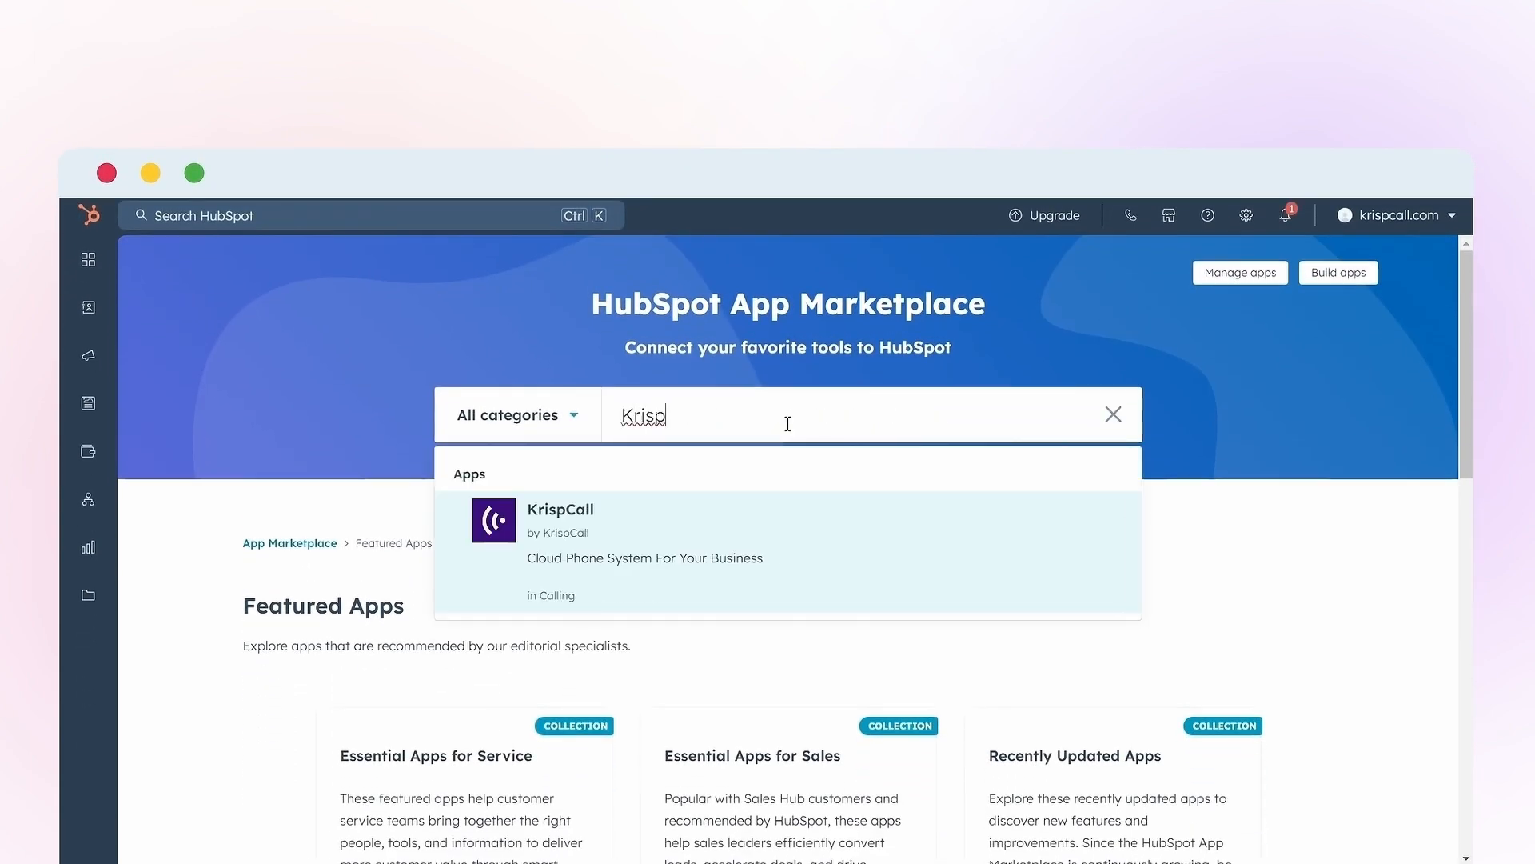
click(559, 509)
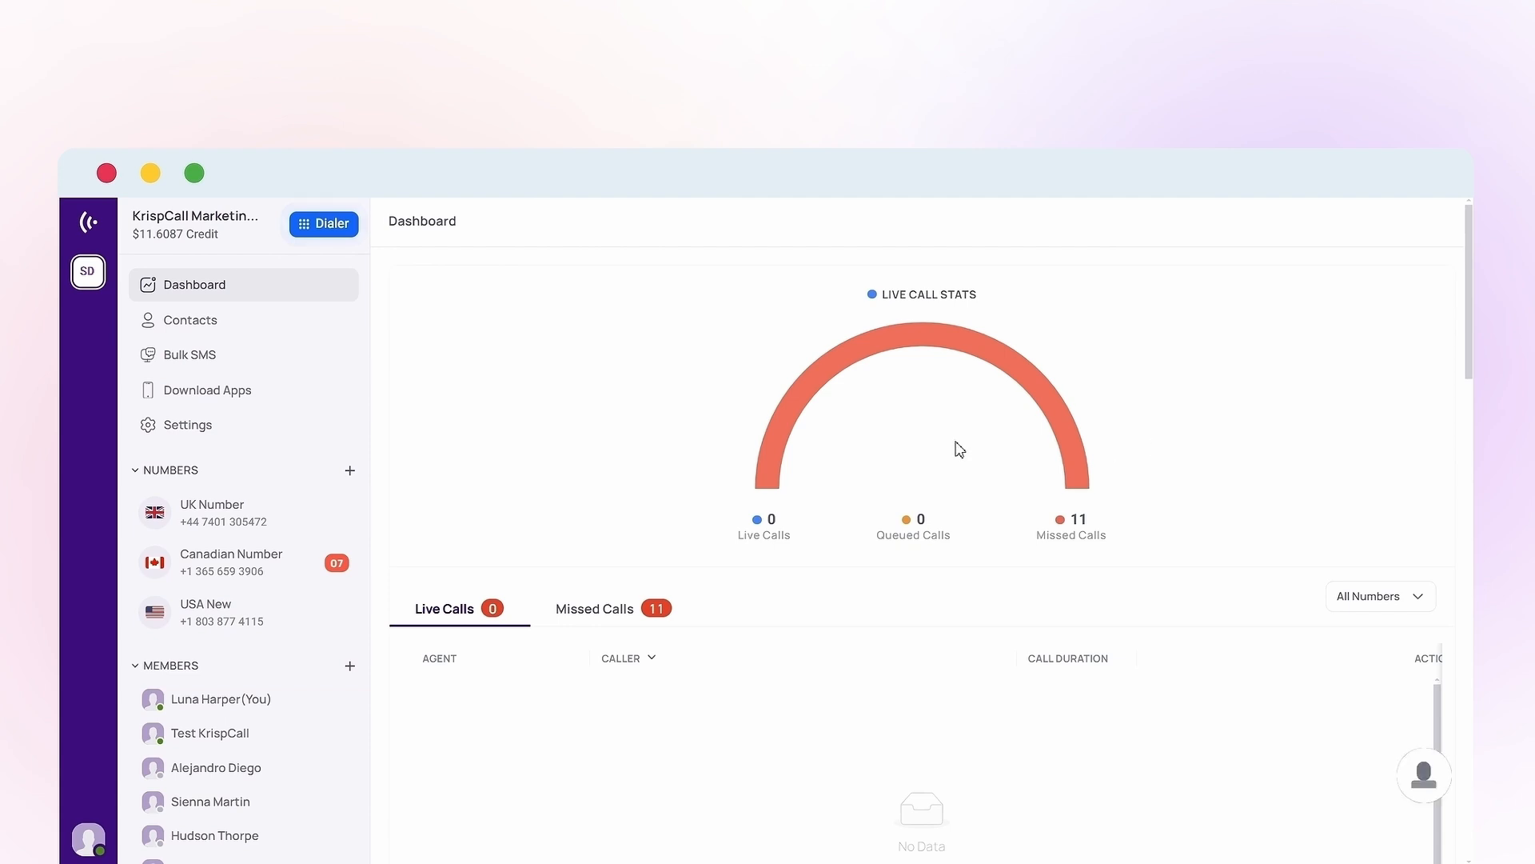
Go from the dashboard to Settings > Integrations to see HubSpot, Pipedrive and other apps
click(191, 424)
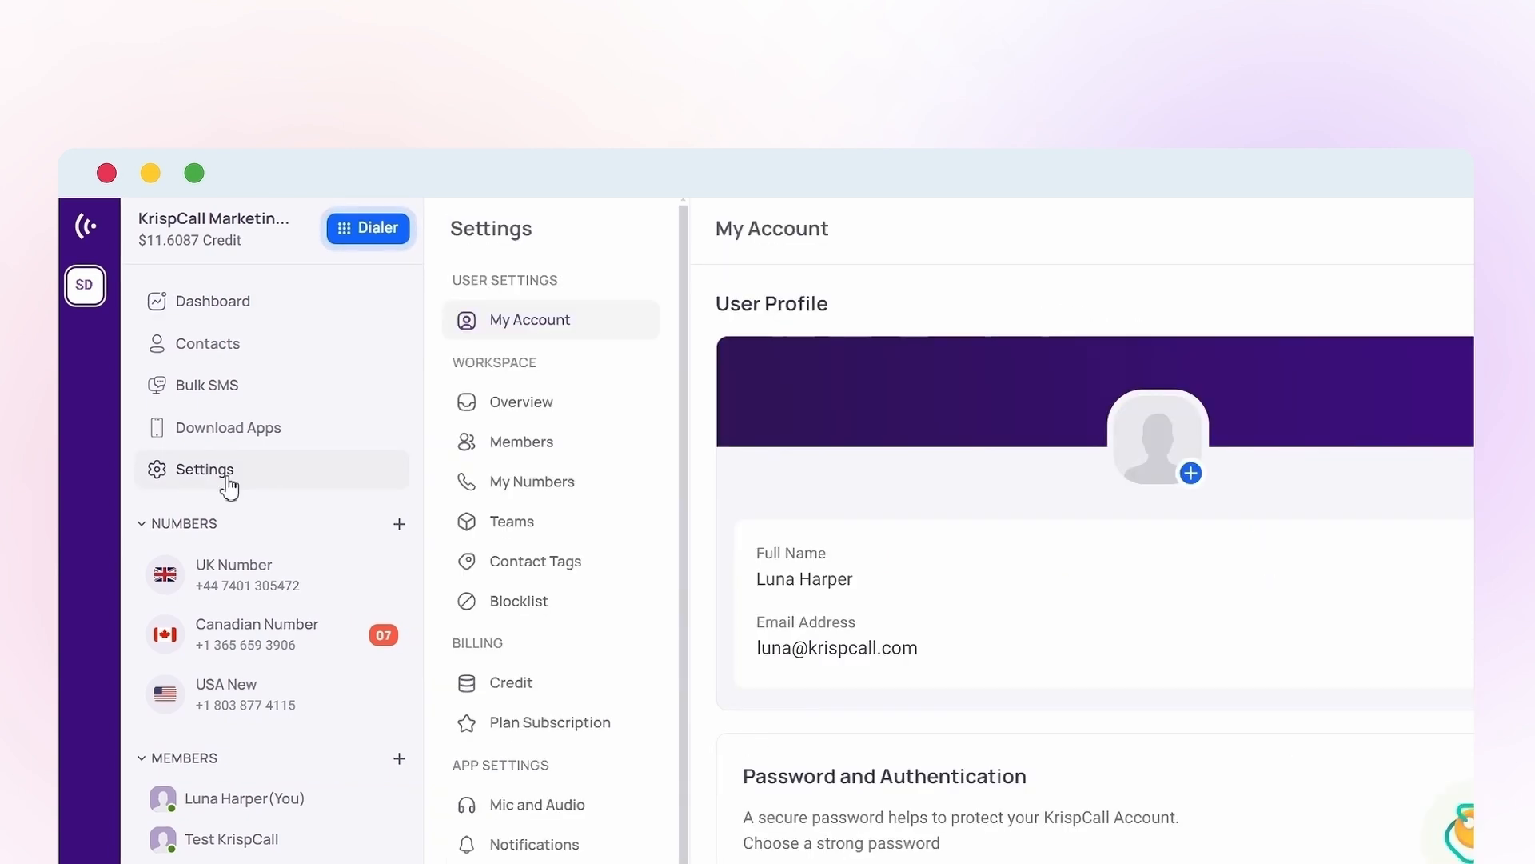
scroll(down, 3)
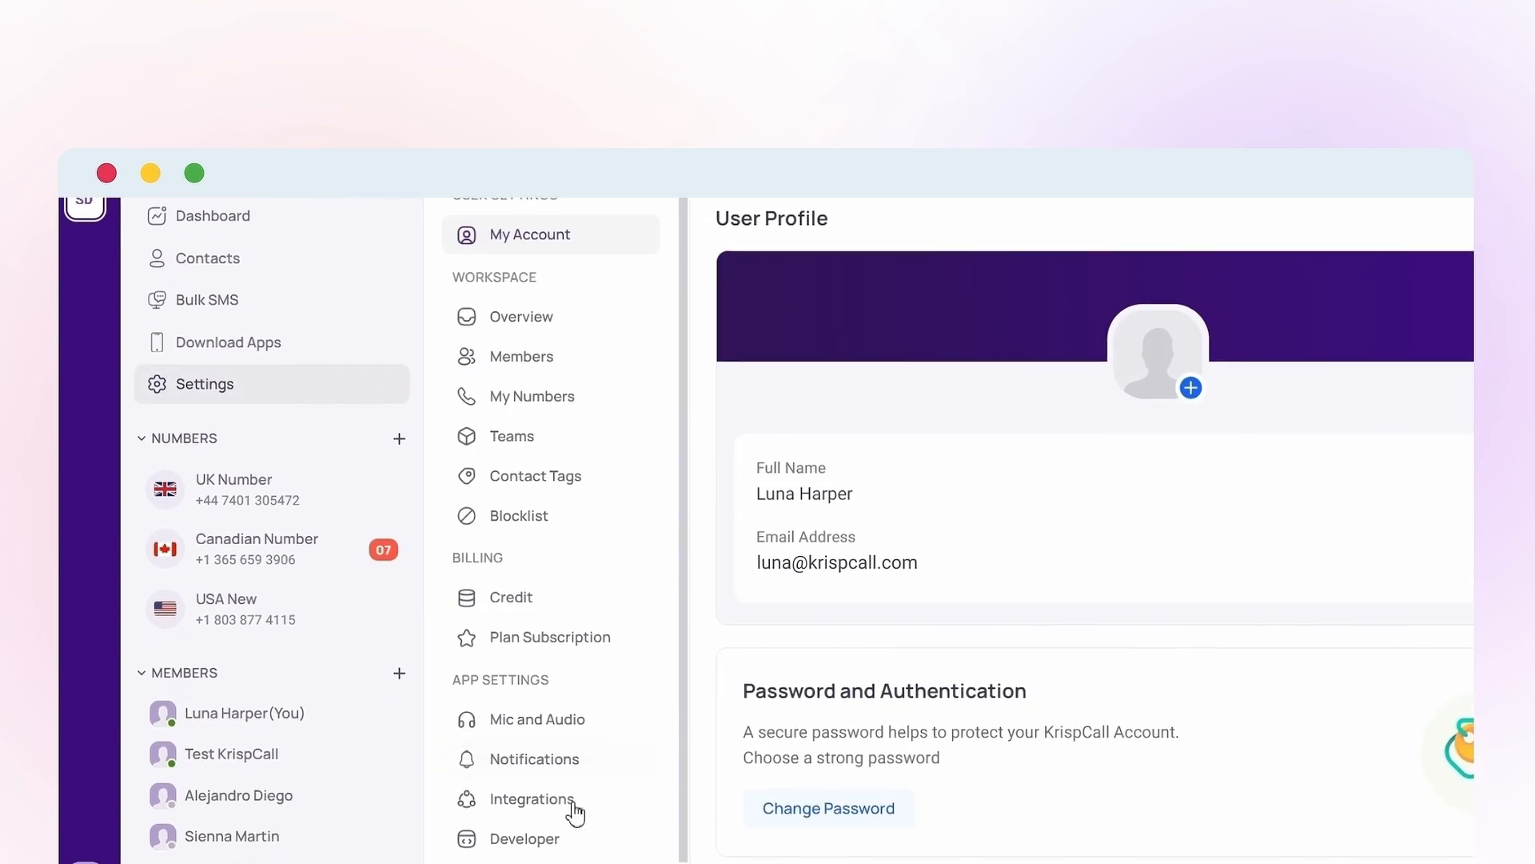
click(533, 800)
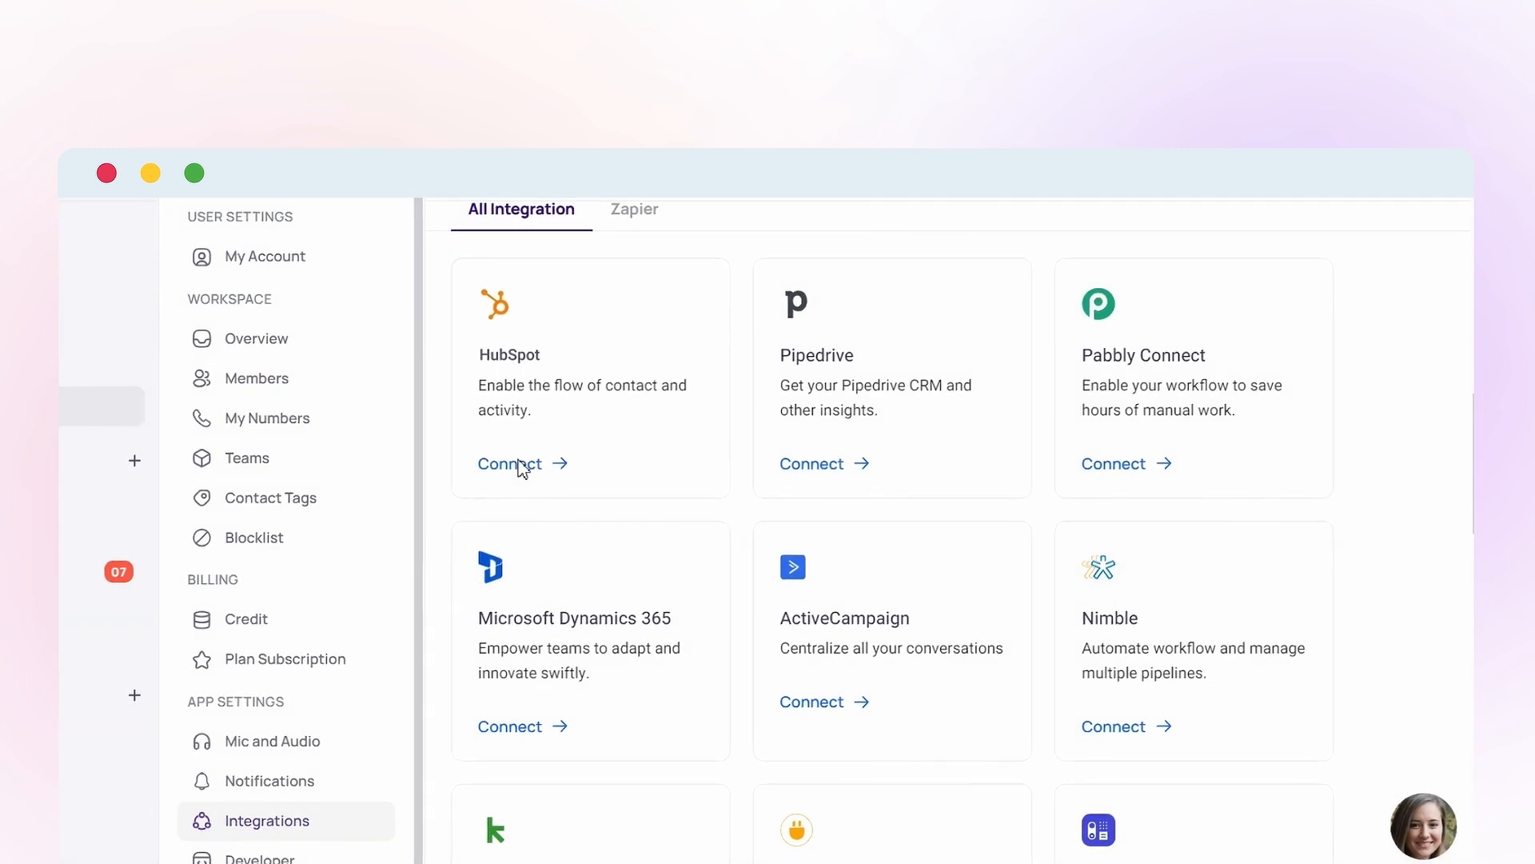
Connect HubSpot by choosing the account, accepting the terms and finishing with Connect app
click(509, 464)
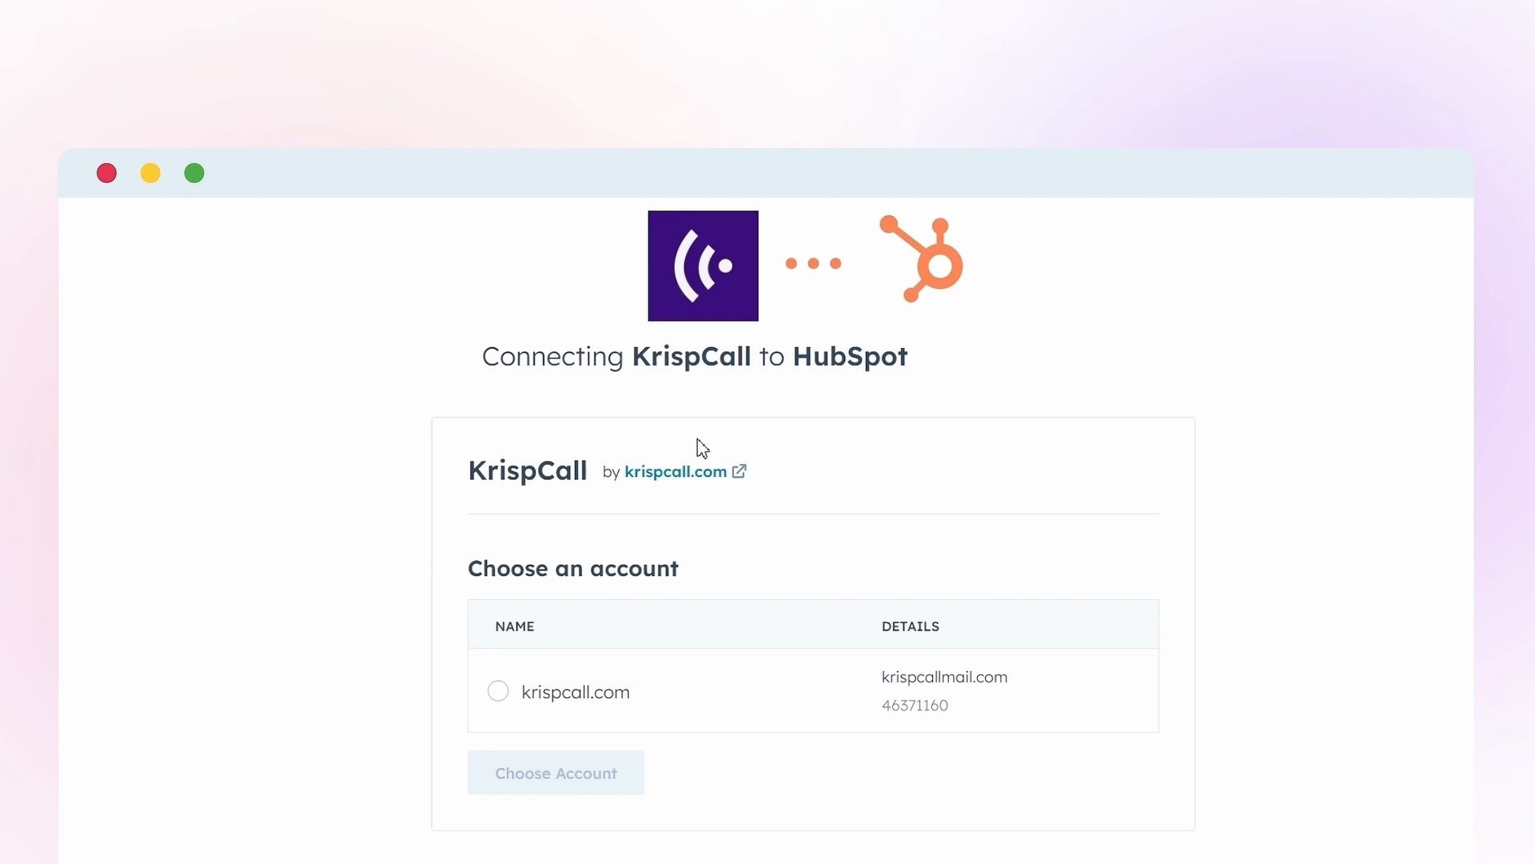
click(498, 691)
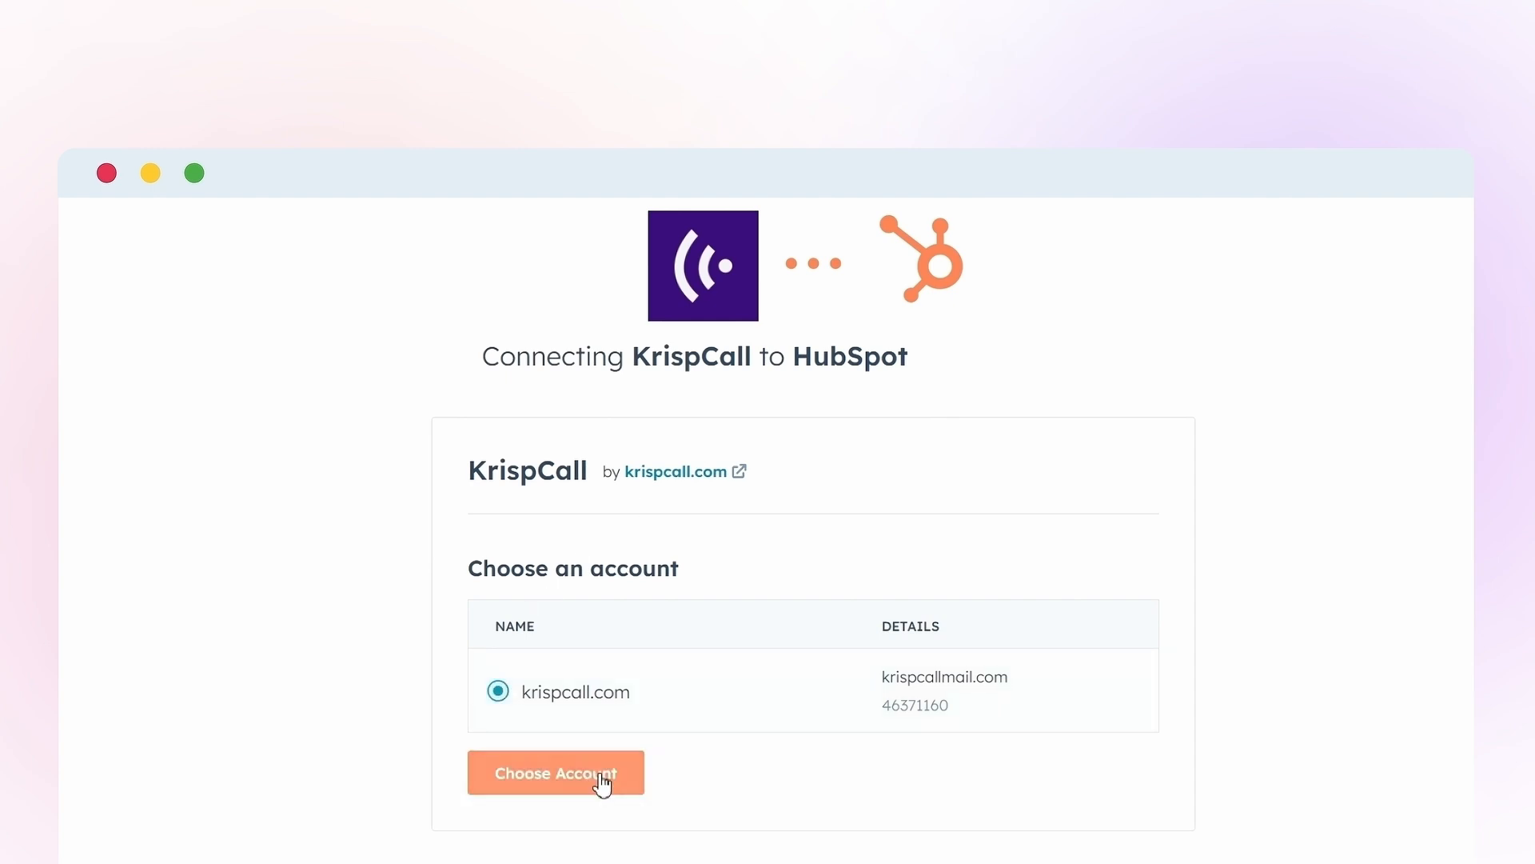
click(556, 773)
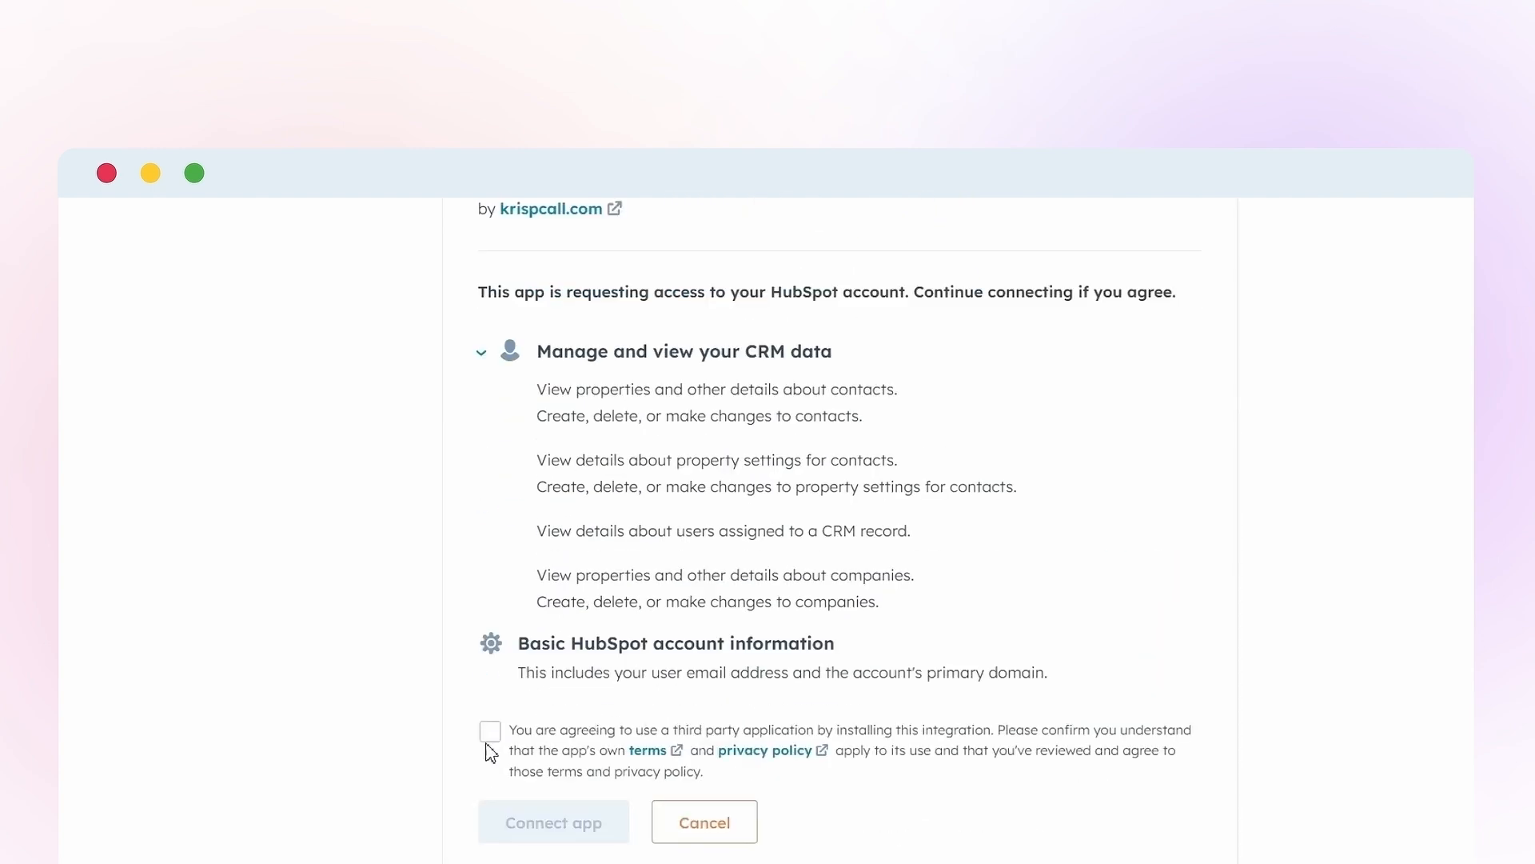
click(490, 731)
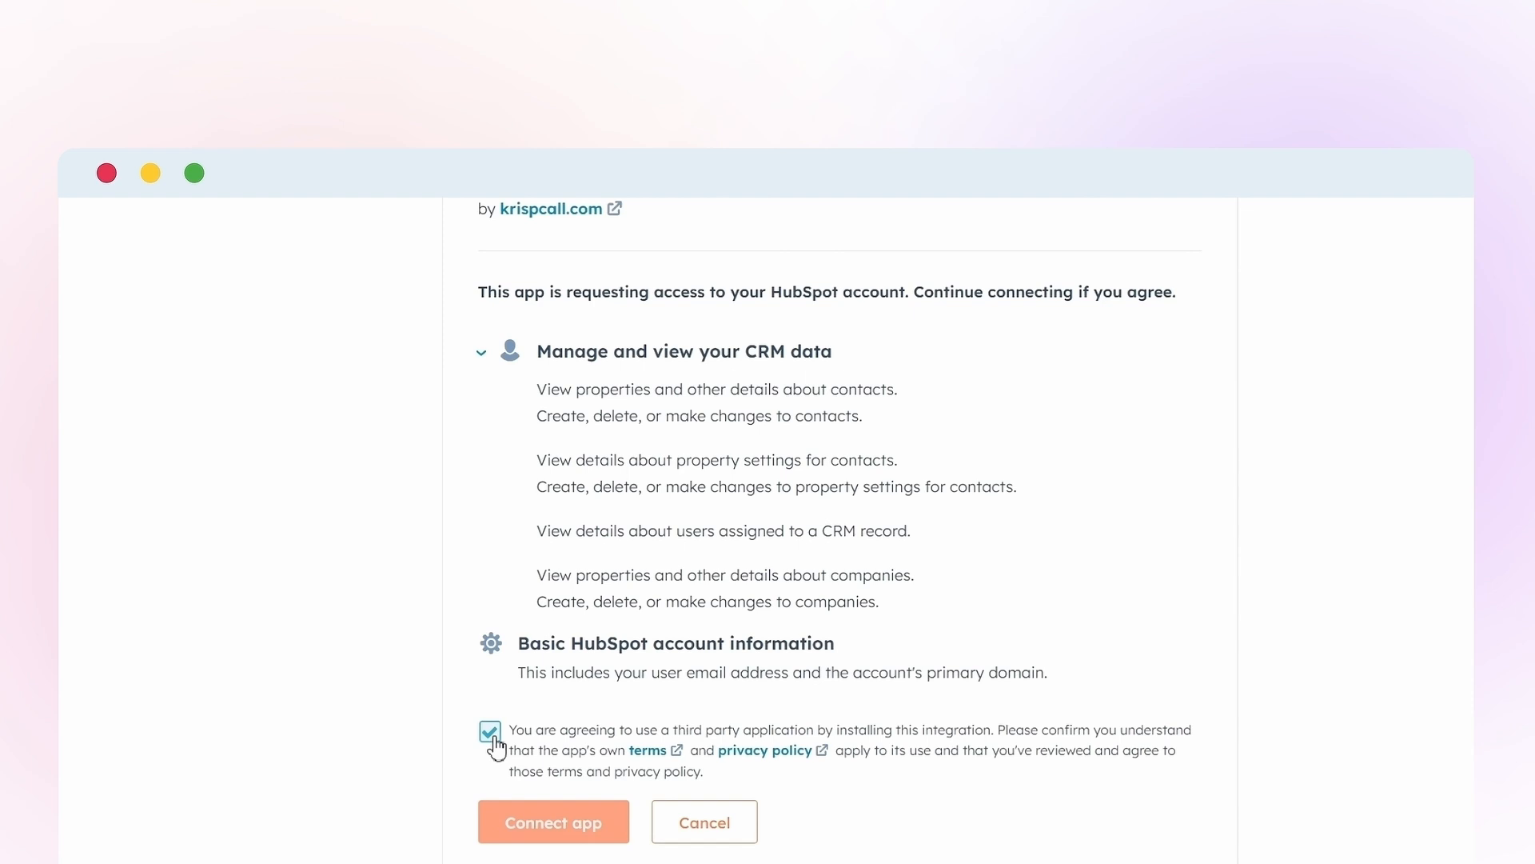
mouse_move(603, 813)
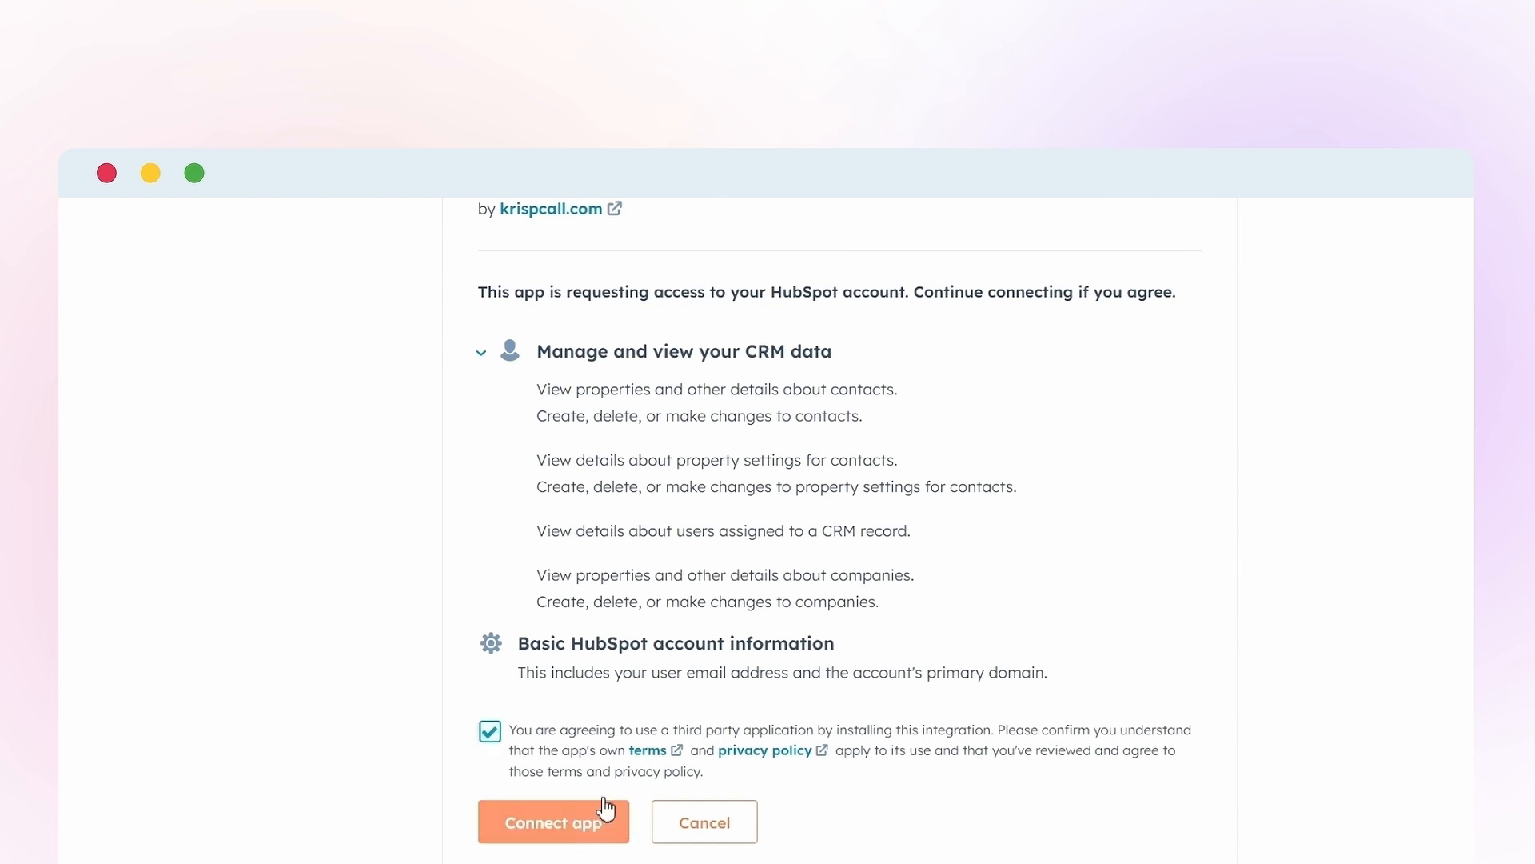
click(554, 822)
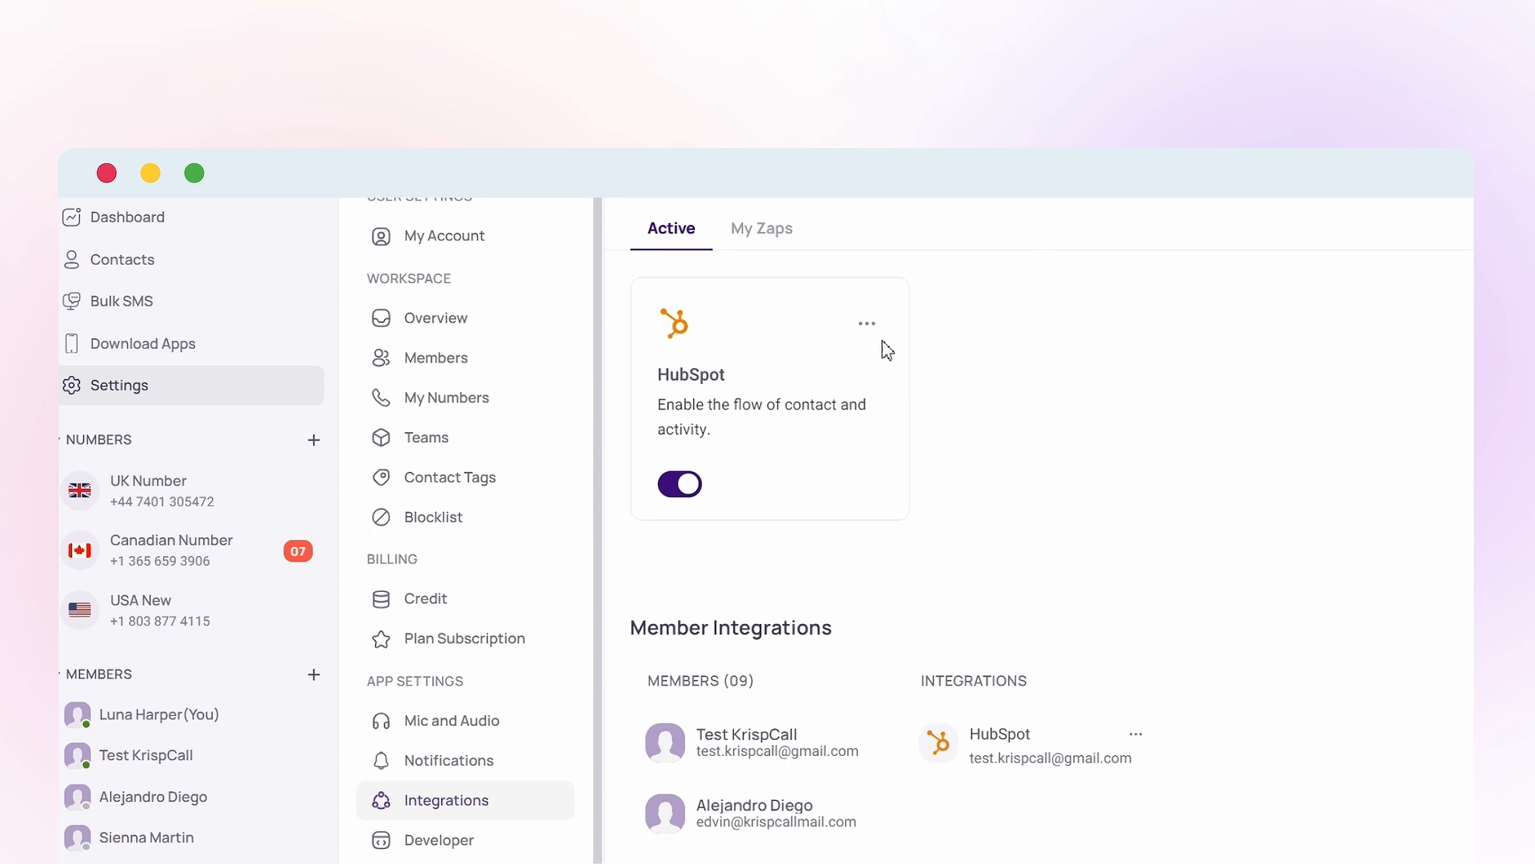
Enable Contacts 2-Way Sync and Phone Numbers as Contact Names in the HubSpot integration settings
click(865, 325)
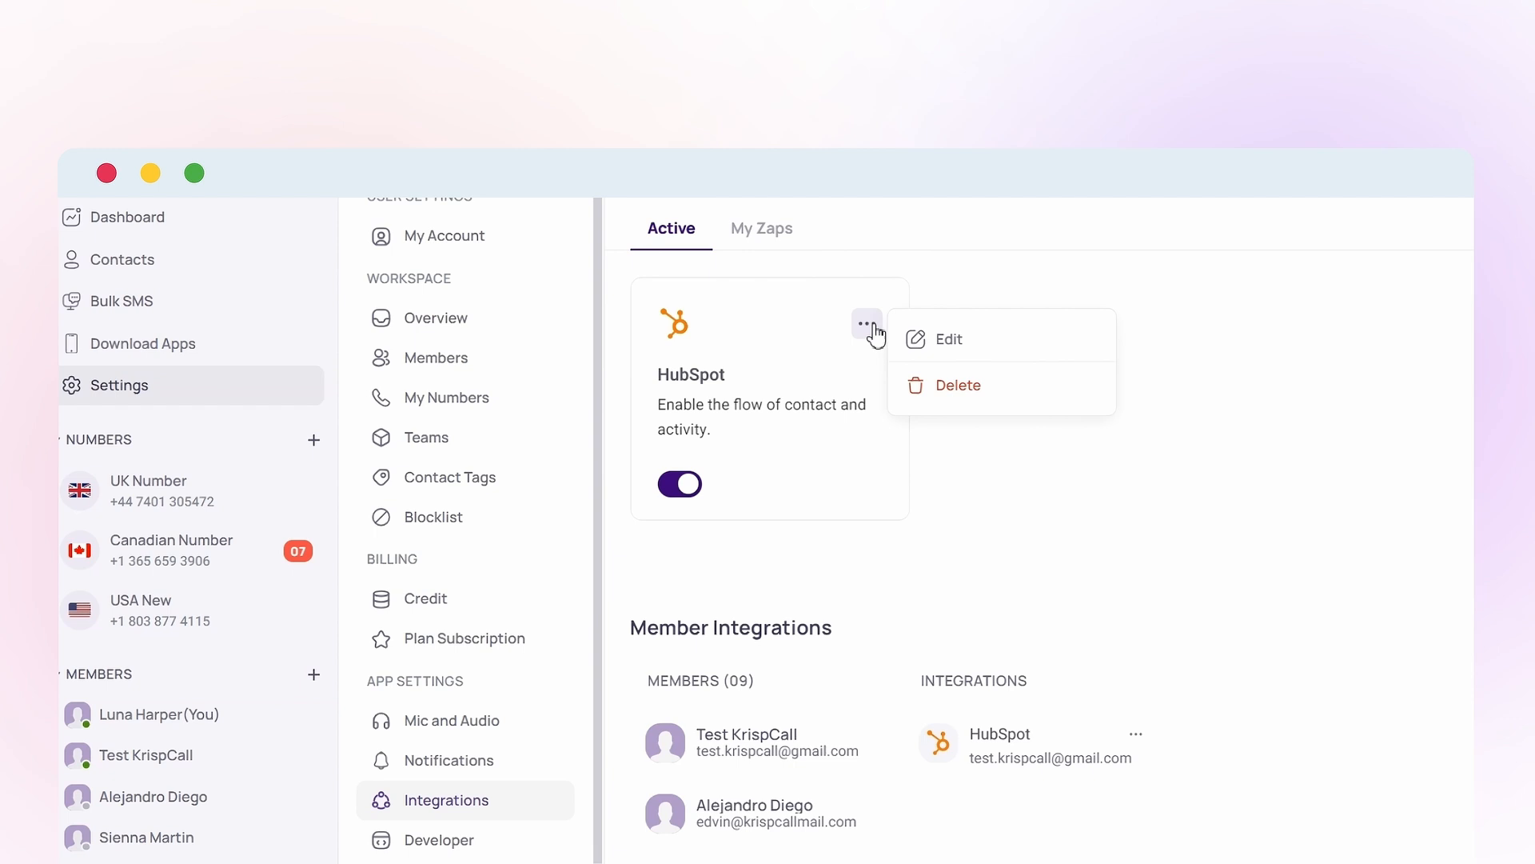
click(948, 339)
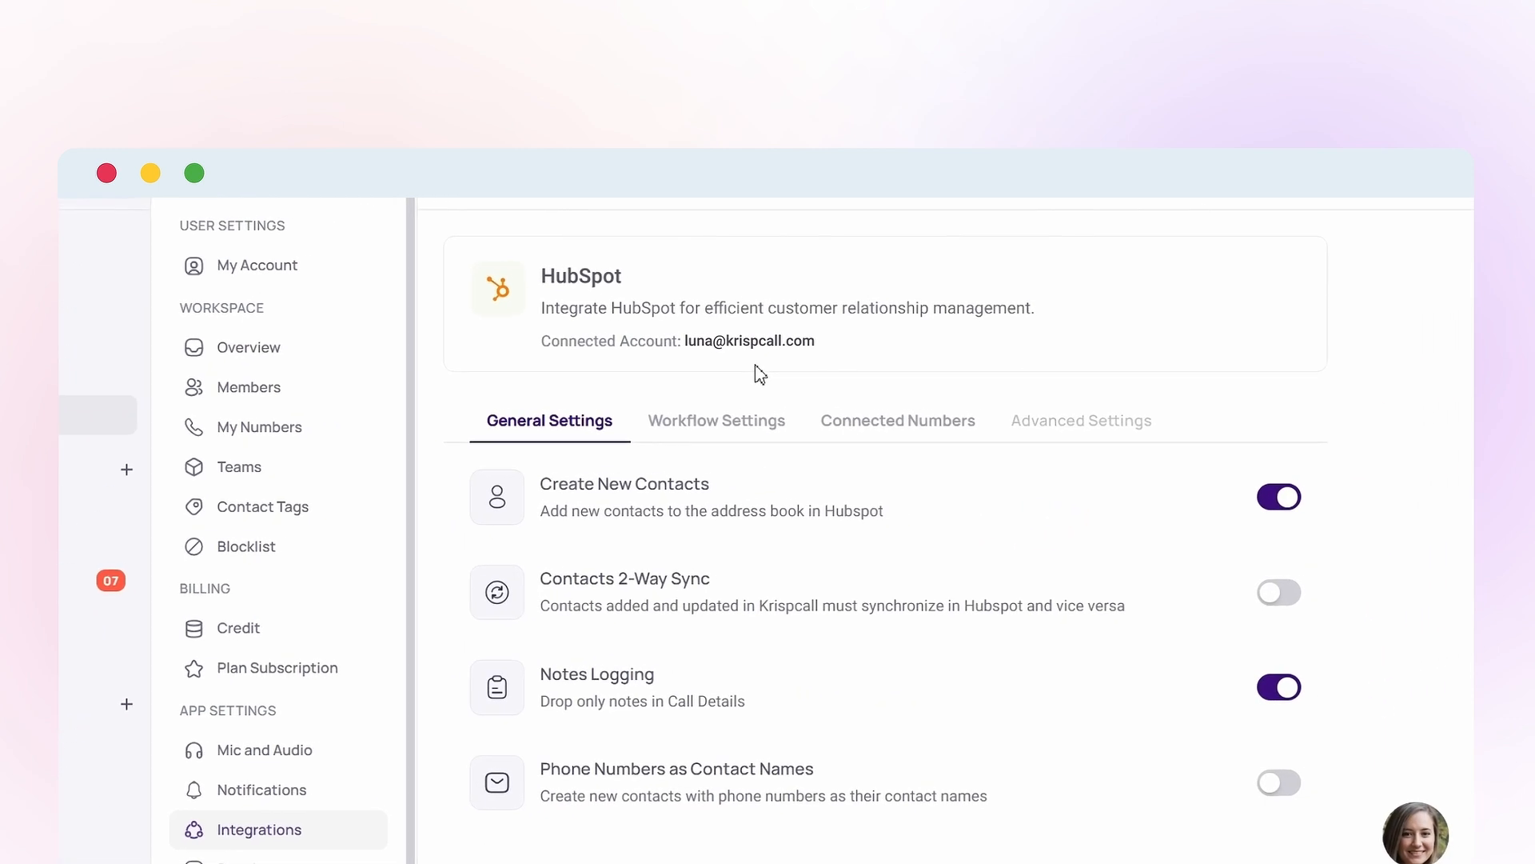
mouse_move(1093, 597)
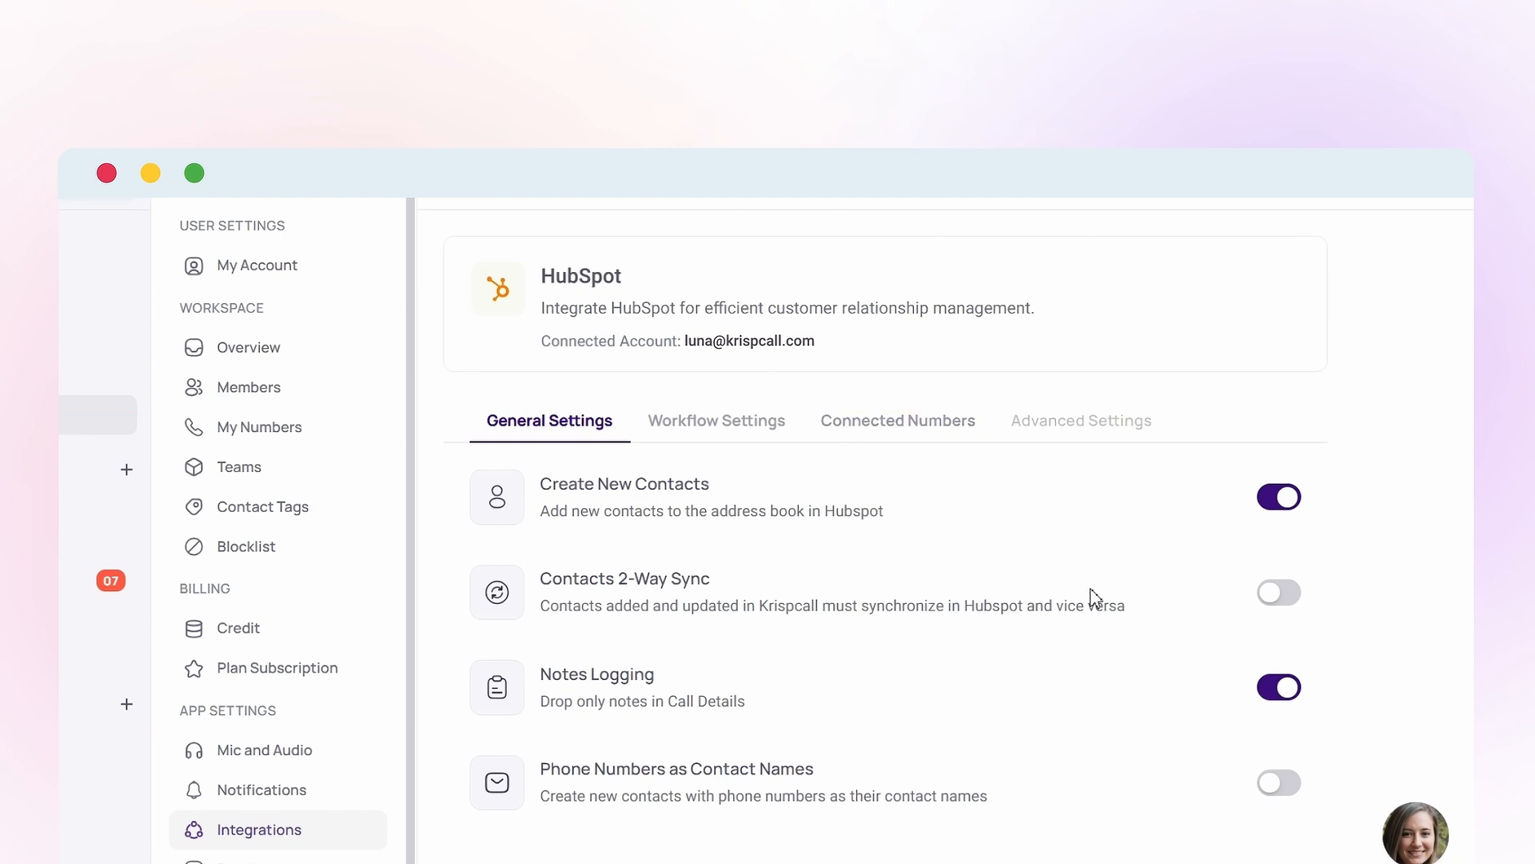
click(1279, 592)
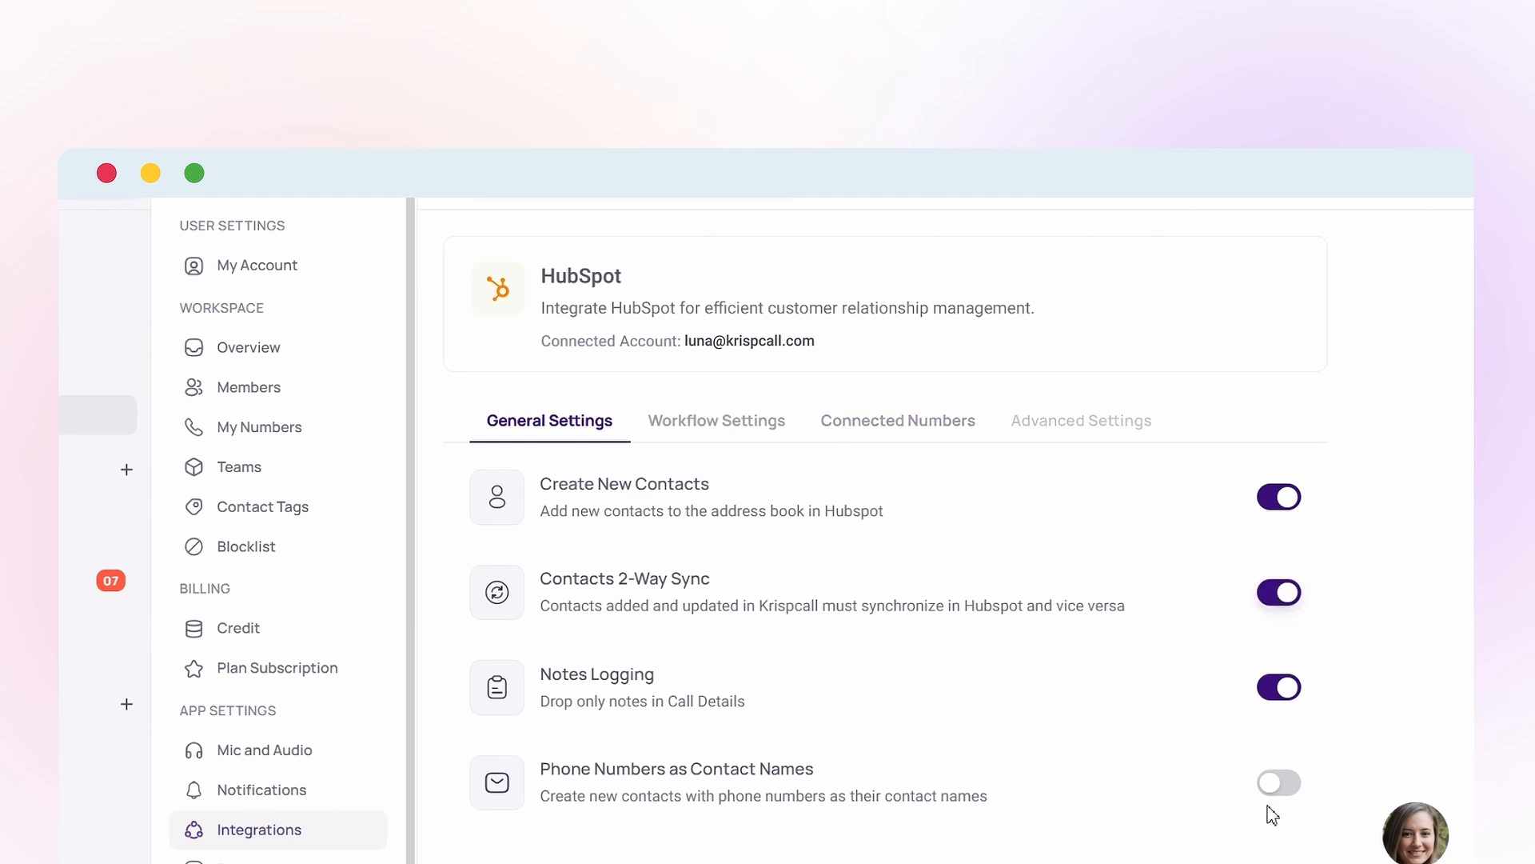
click(1279, 782)
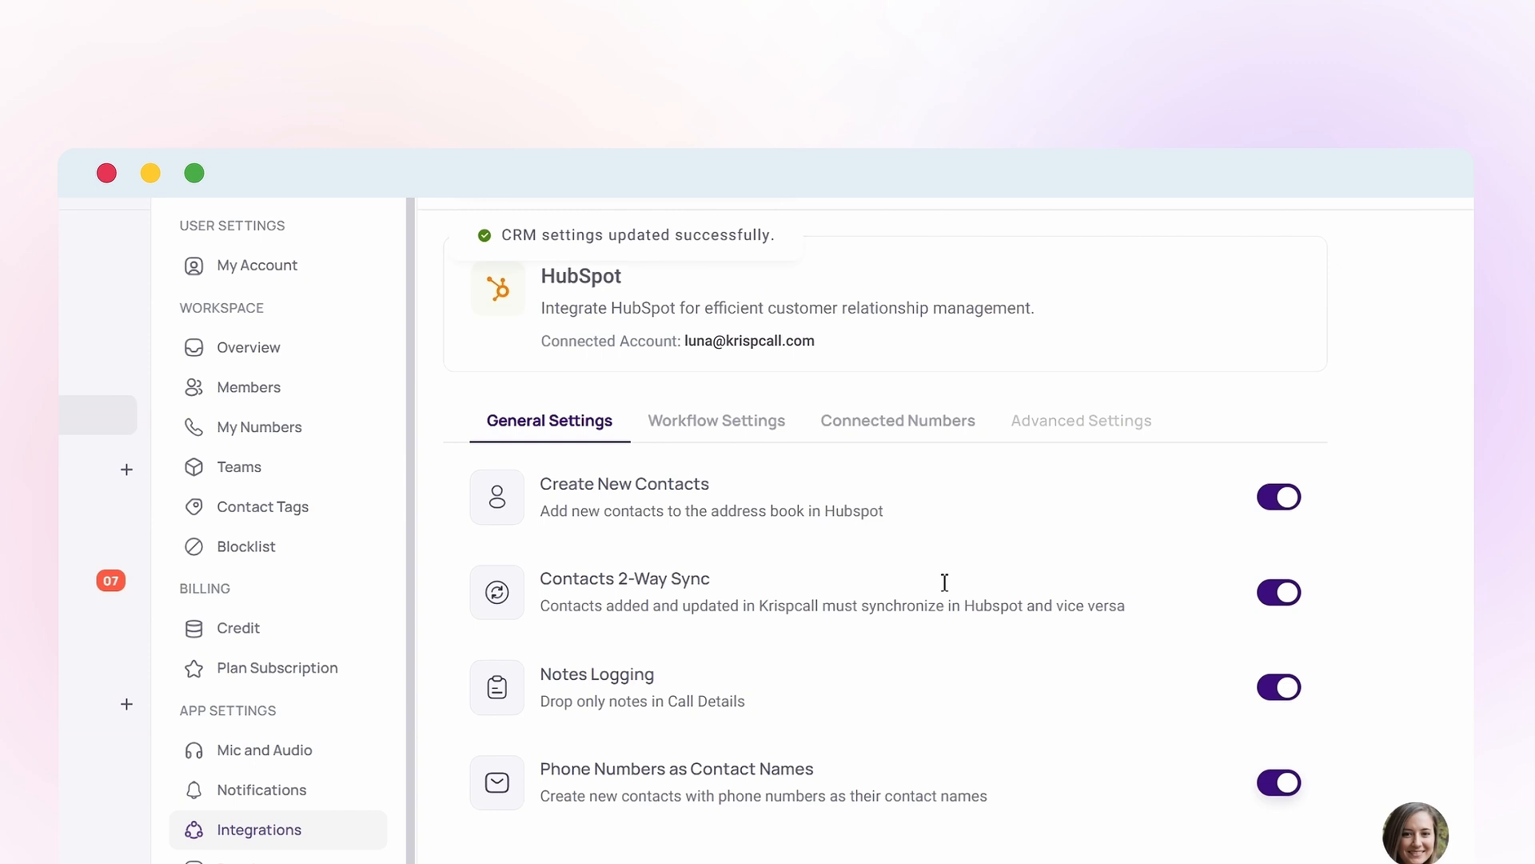
In Workflow Settings log incoming unanswered calls as Calls (Engagements)
click(717, 421)
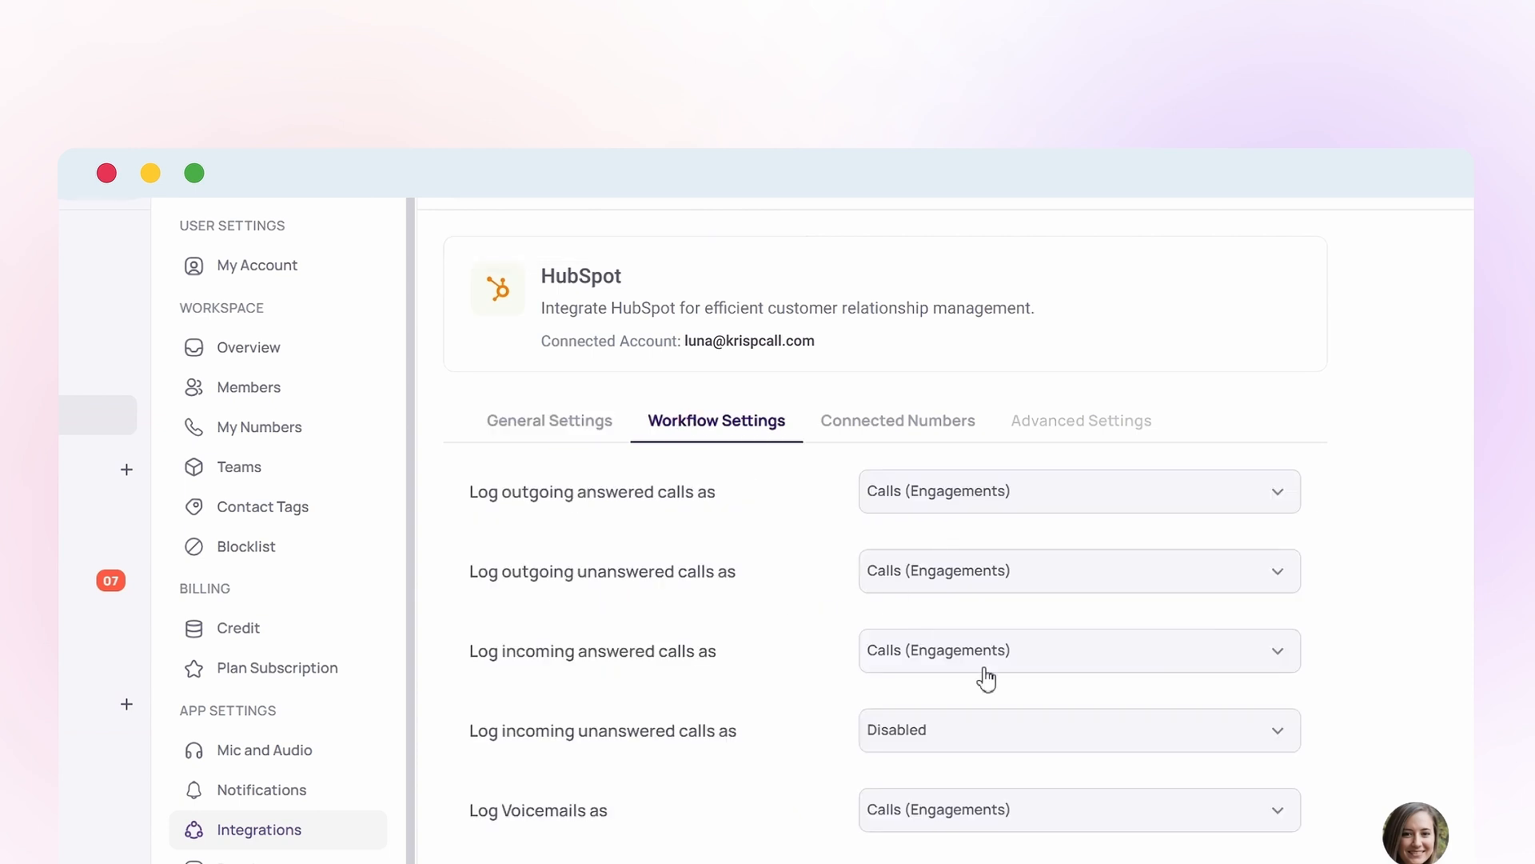
click(1077, 729)
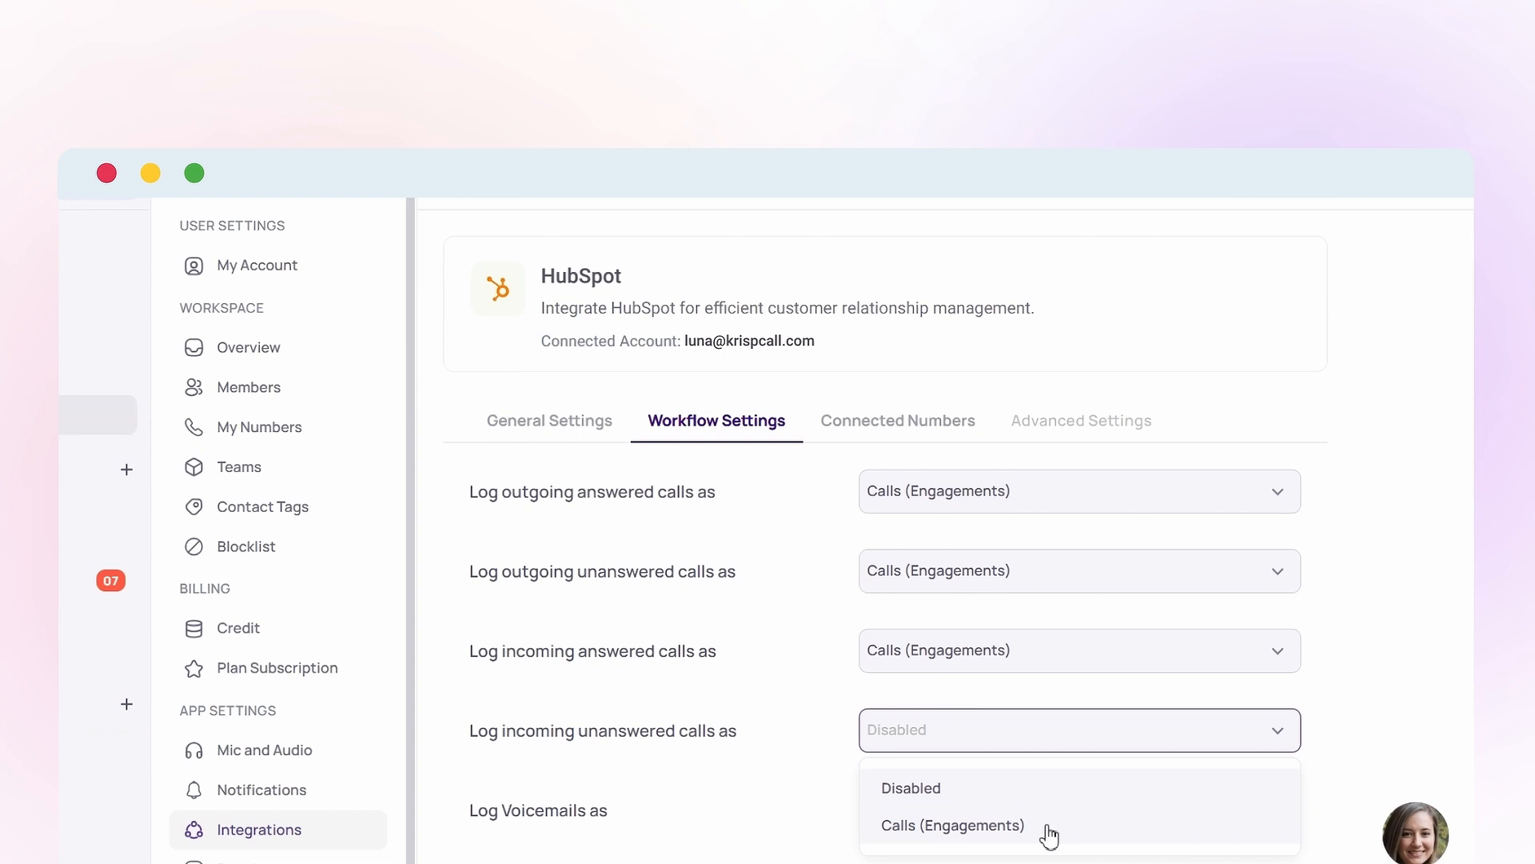
click(950, 825)
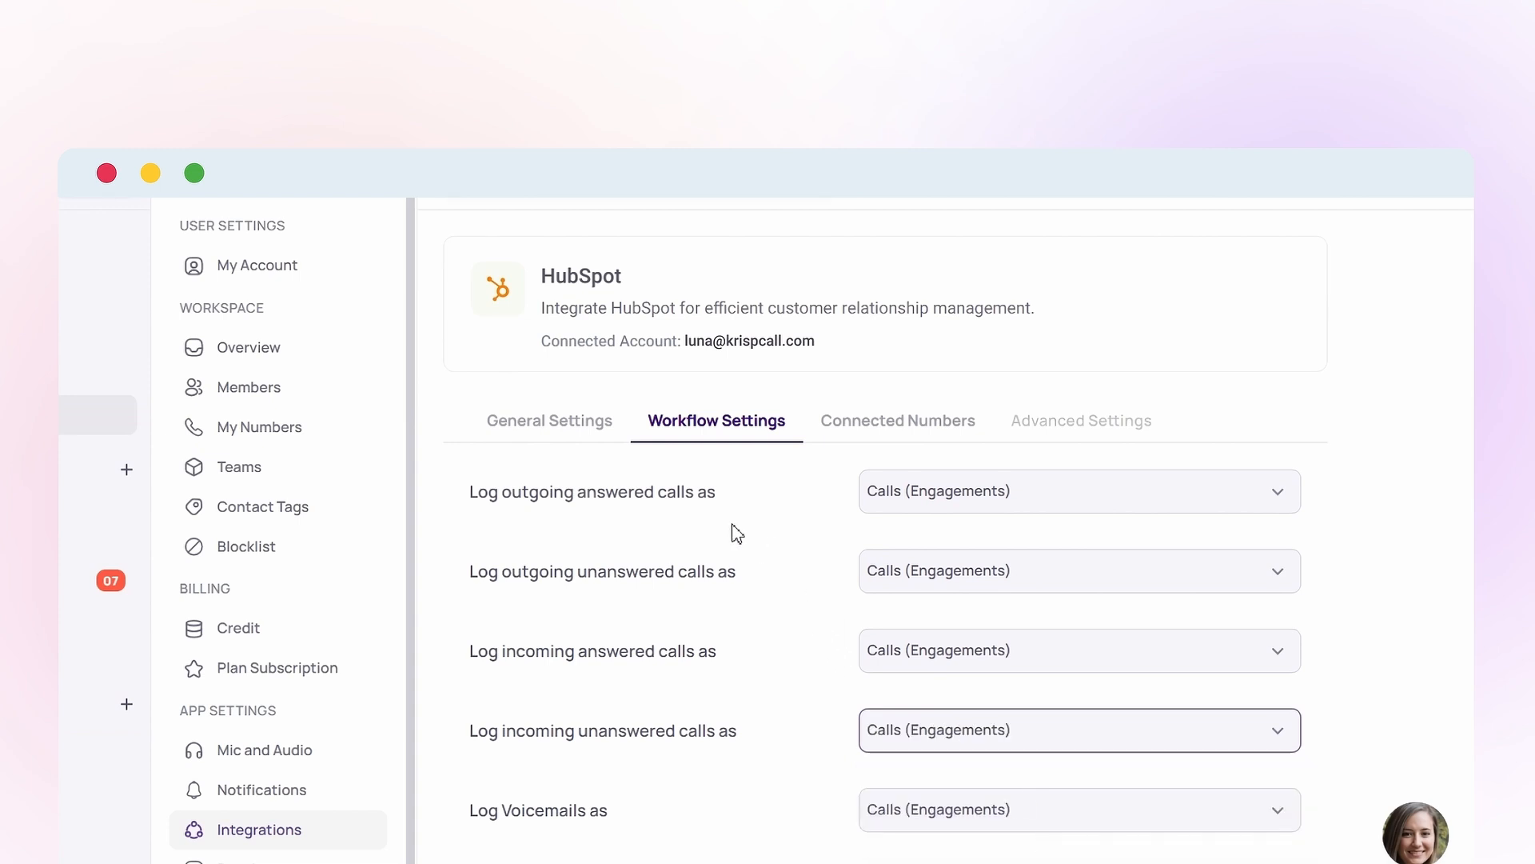
Under Connected Numbers add the first two numbers (UK and Canada) for call logging
click(896, 420)
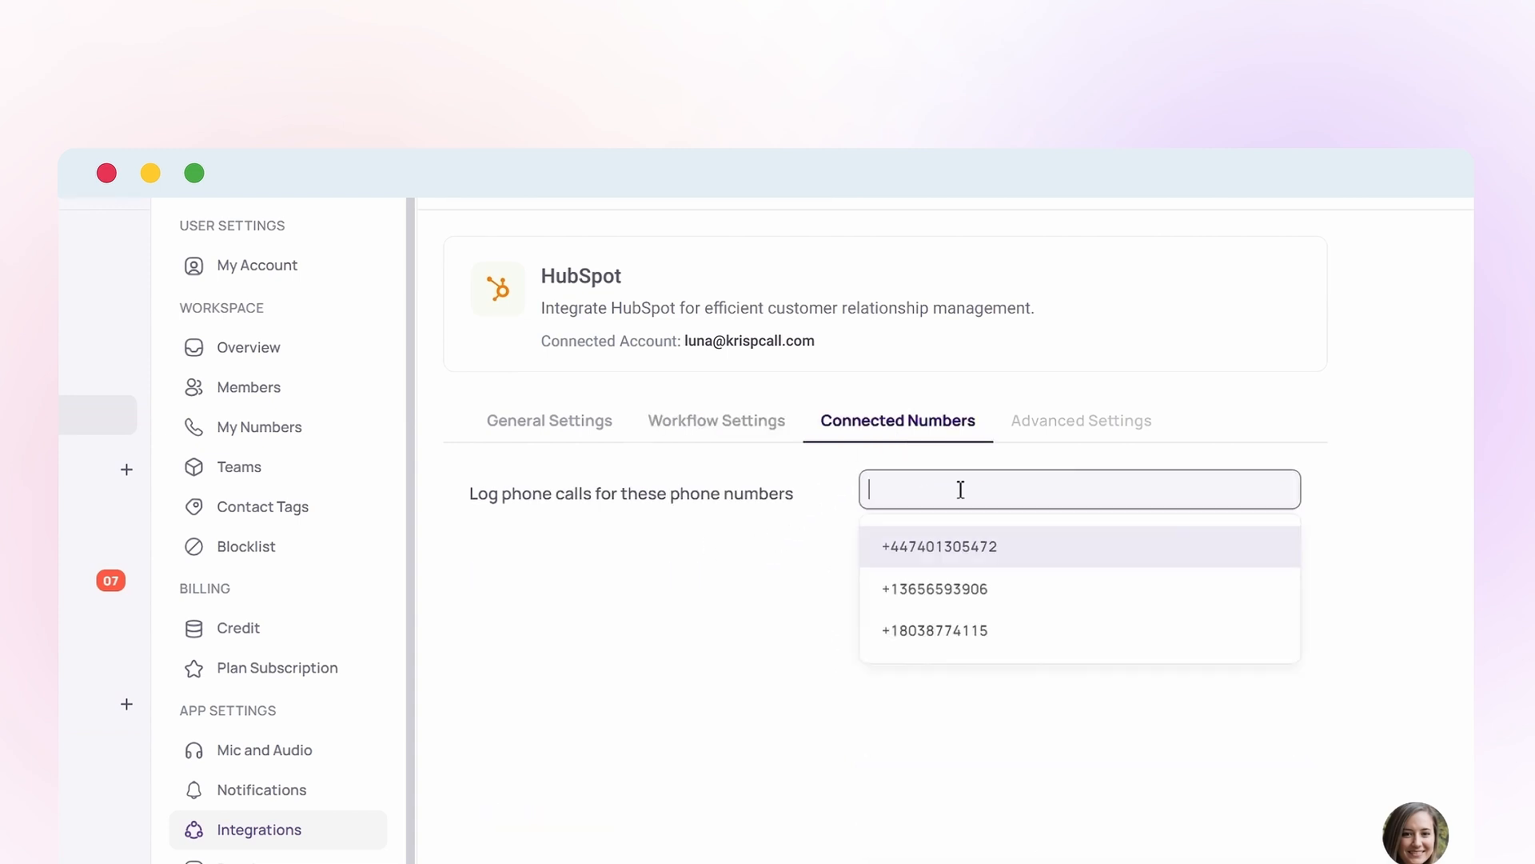
click(934, 589)
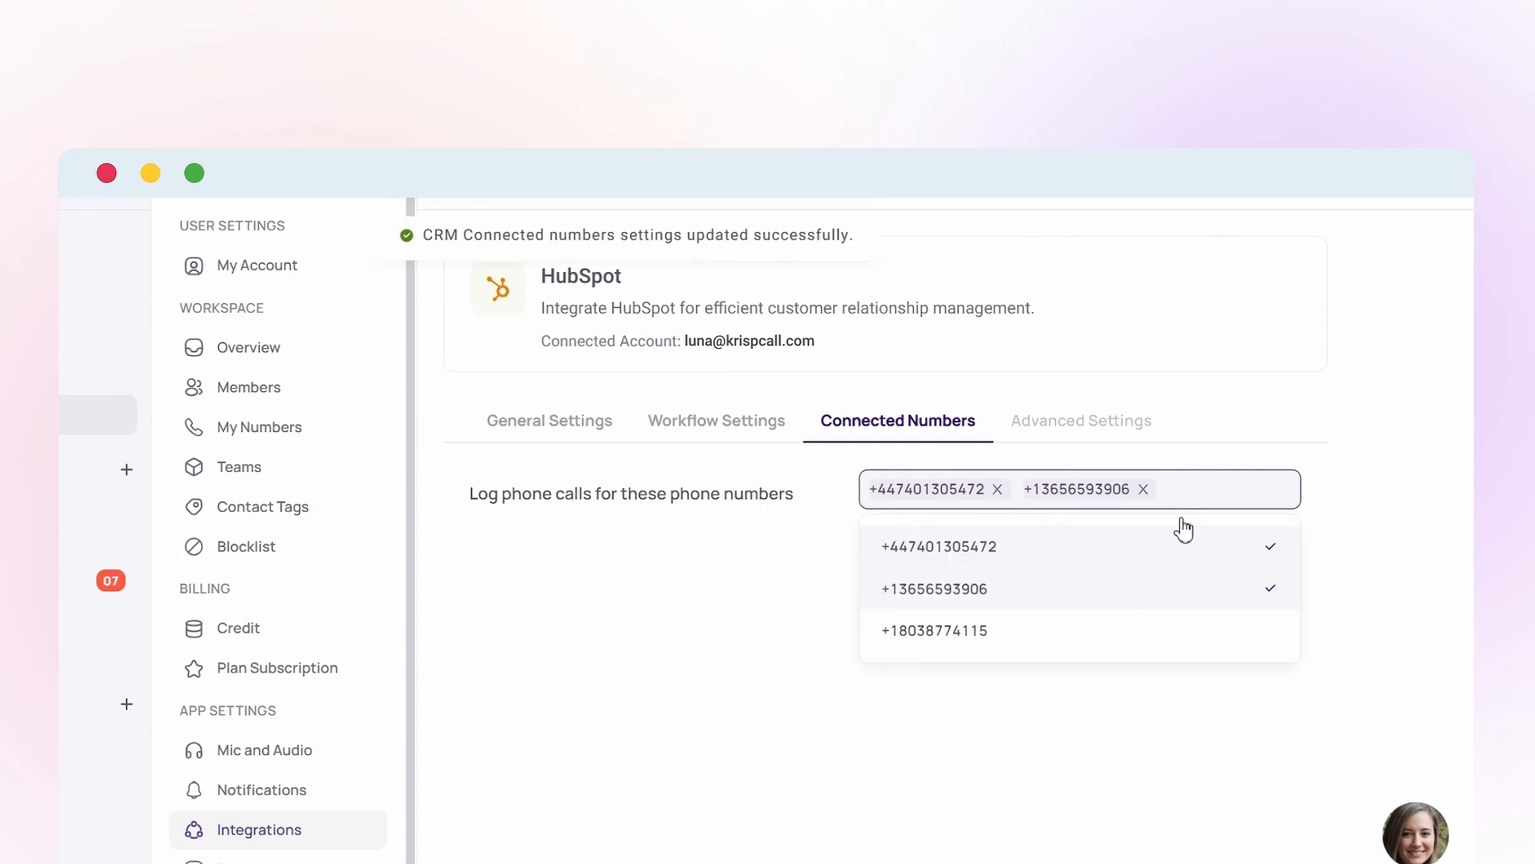
click(934, 630)
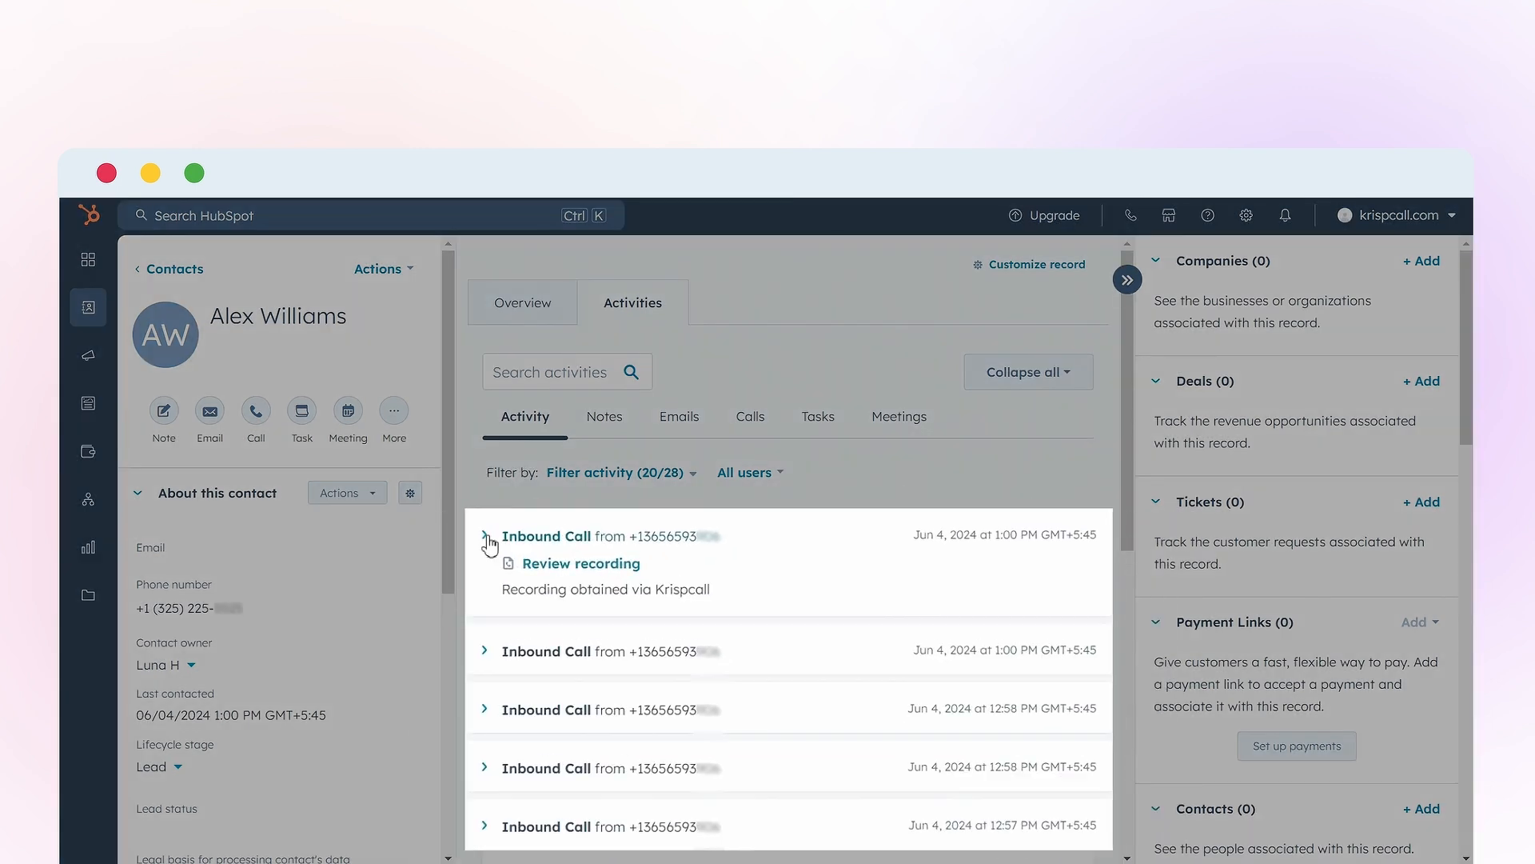
Expand the contact's first inbound call entry and answer the incoming KrispCall call
click(486, 544)
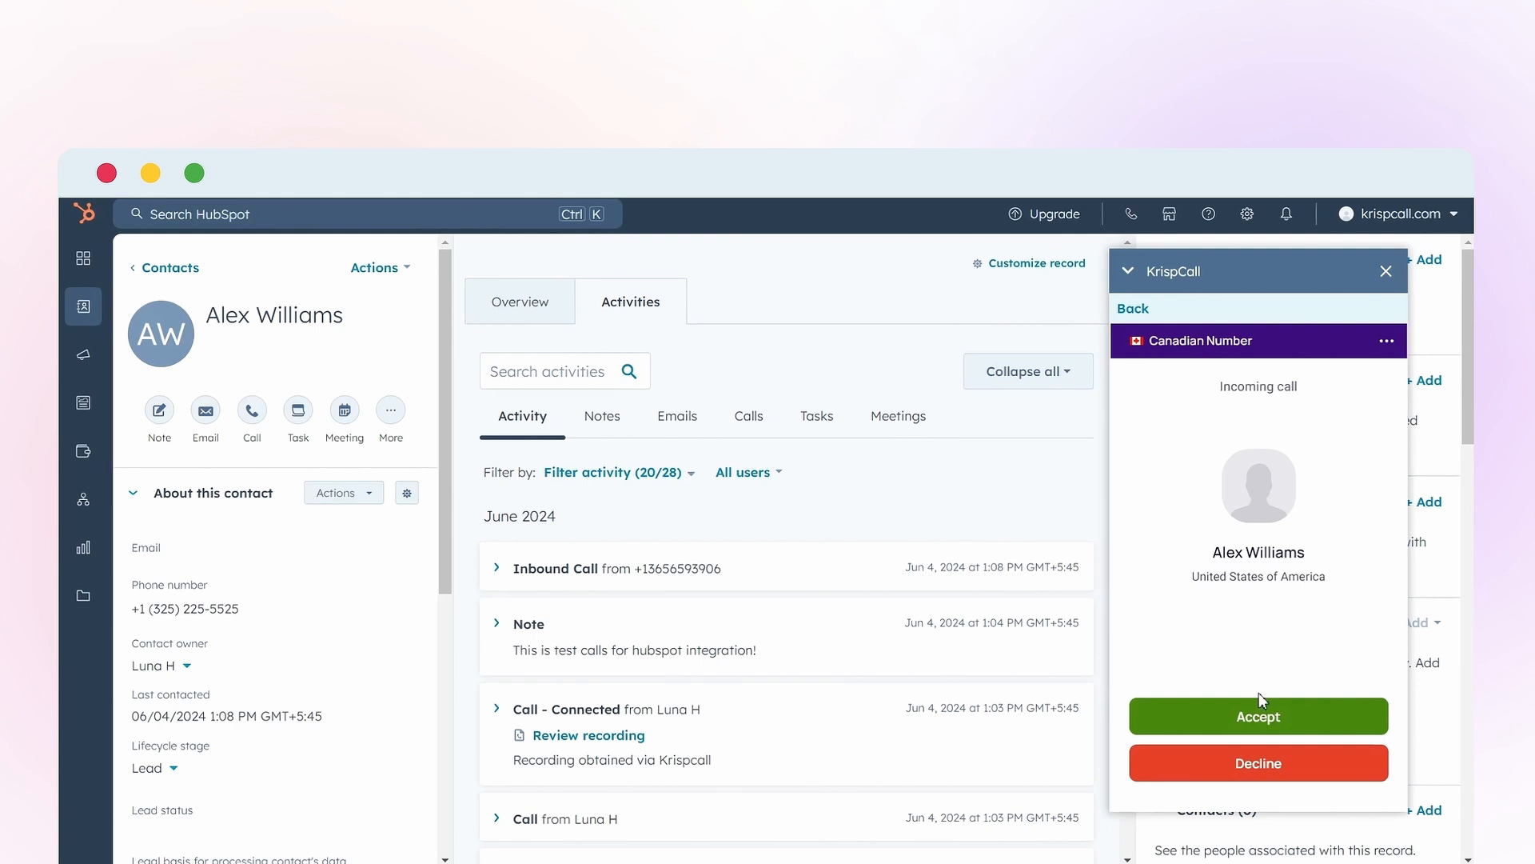
click(1257, 717)
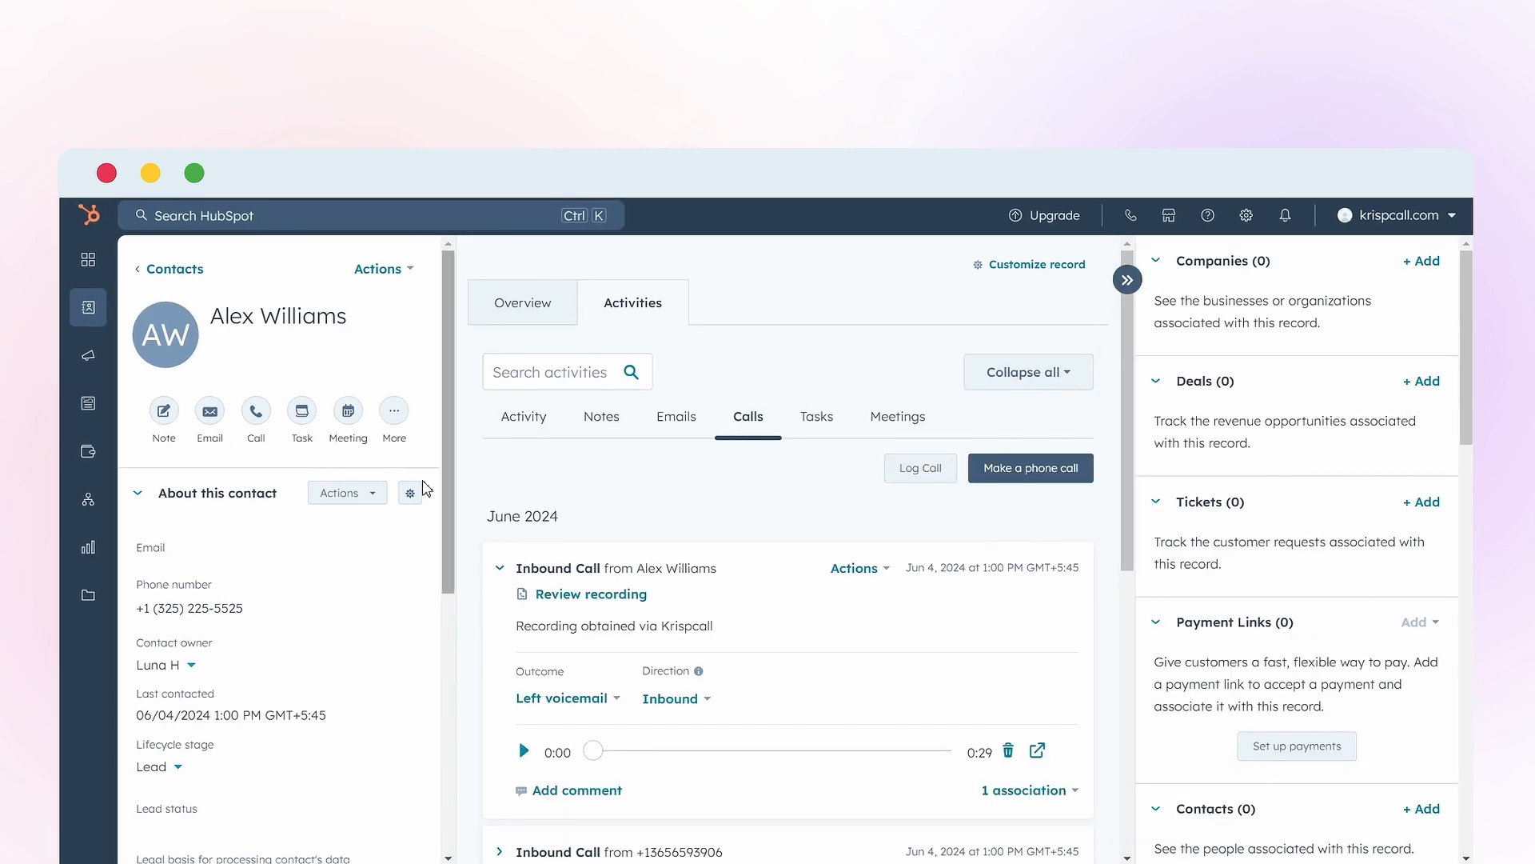
Place a call to the contact's number through KrispCall and end it
click(256, 411)
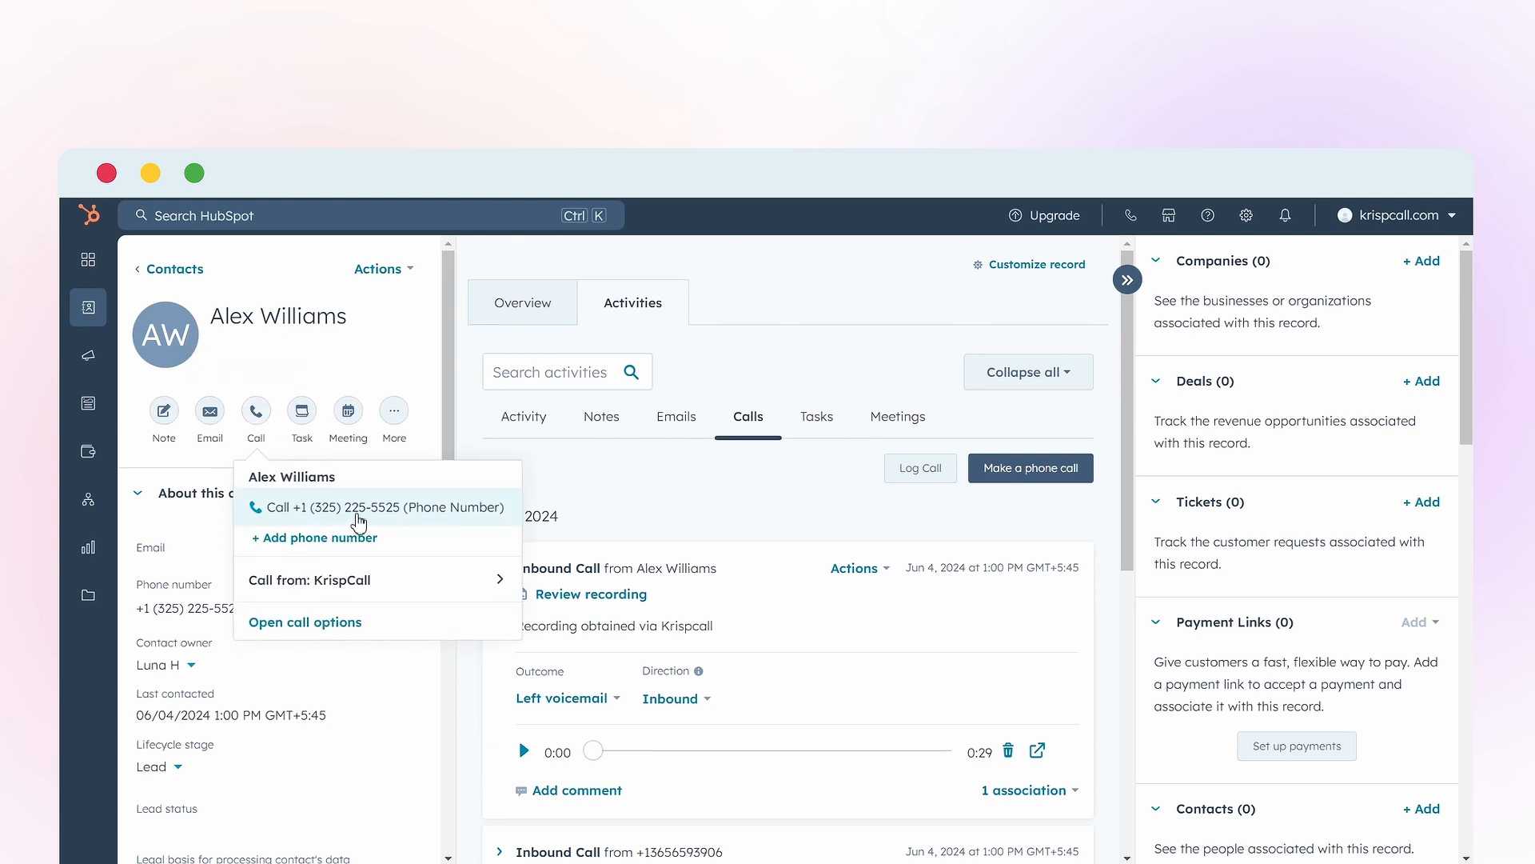
click(378, 507)
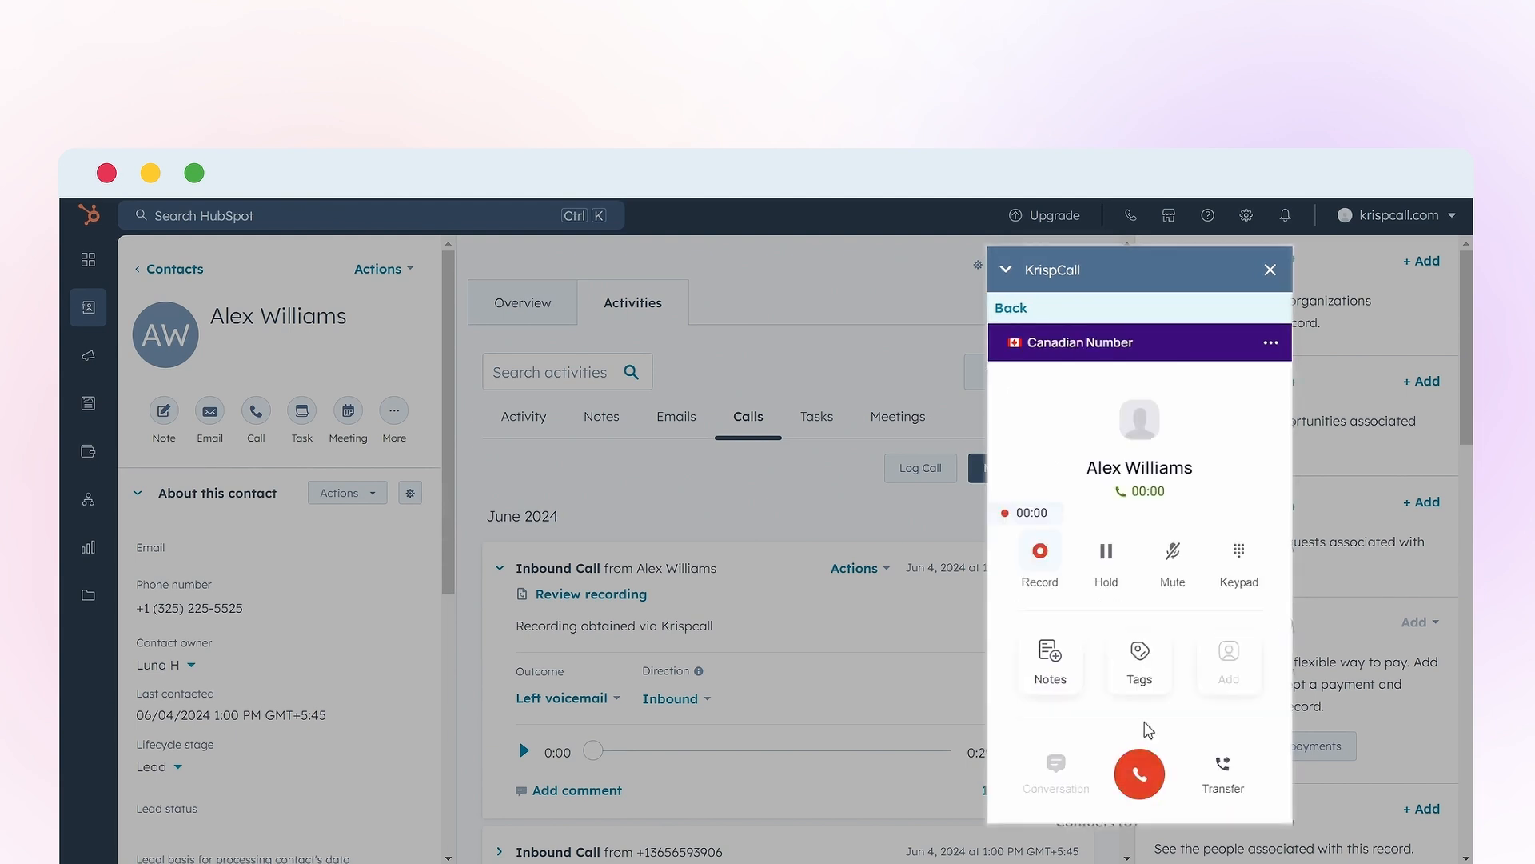
click(1050, 660)
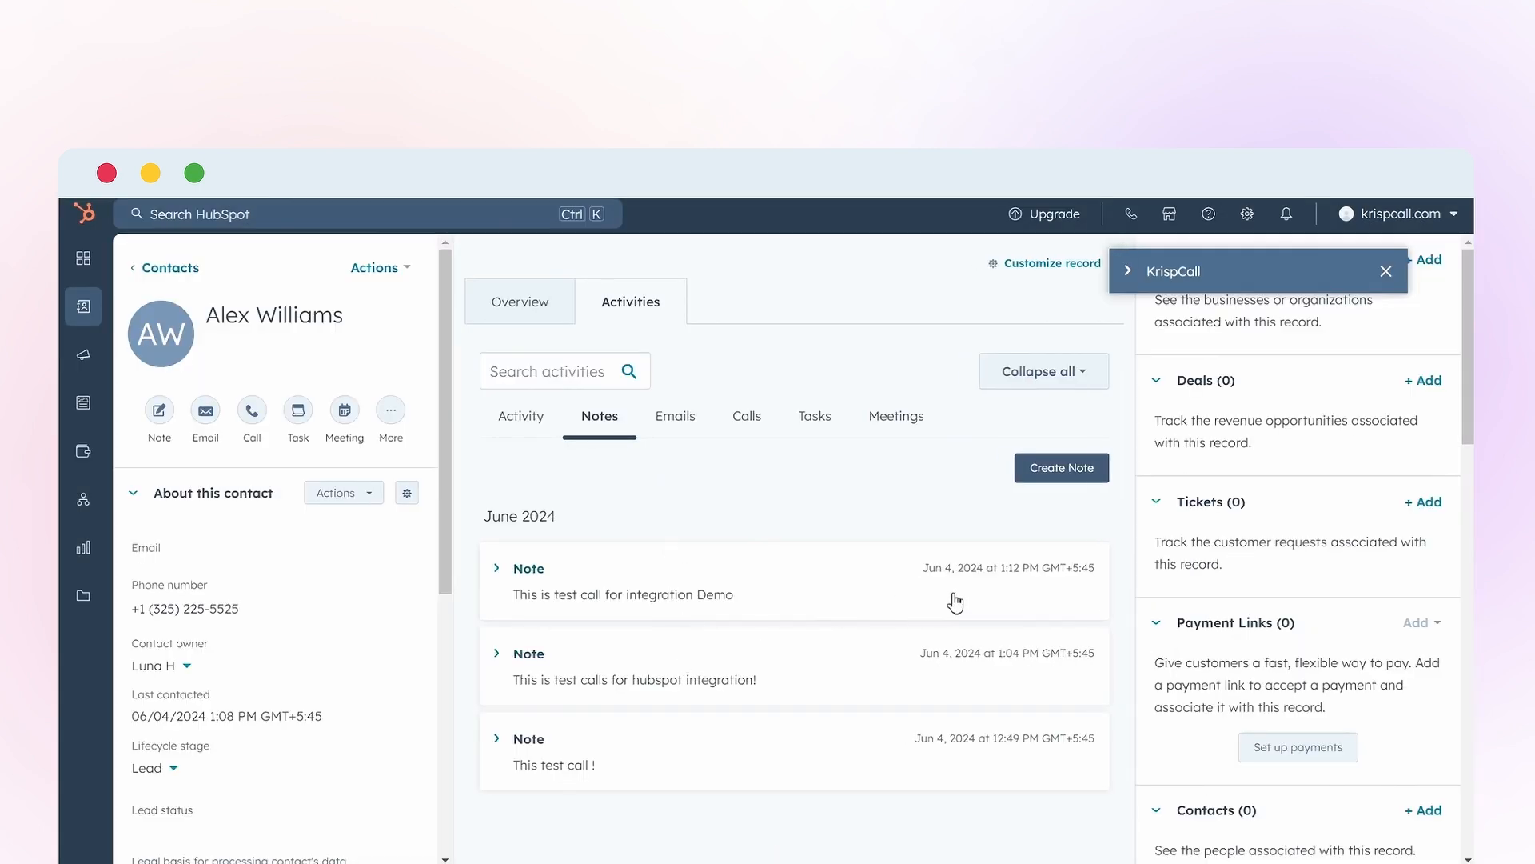
Review the contact's full activity, then filter it to calls only
click(747, 416)
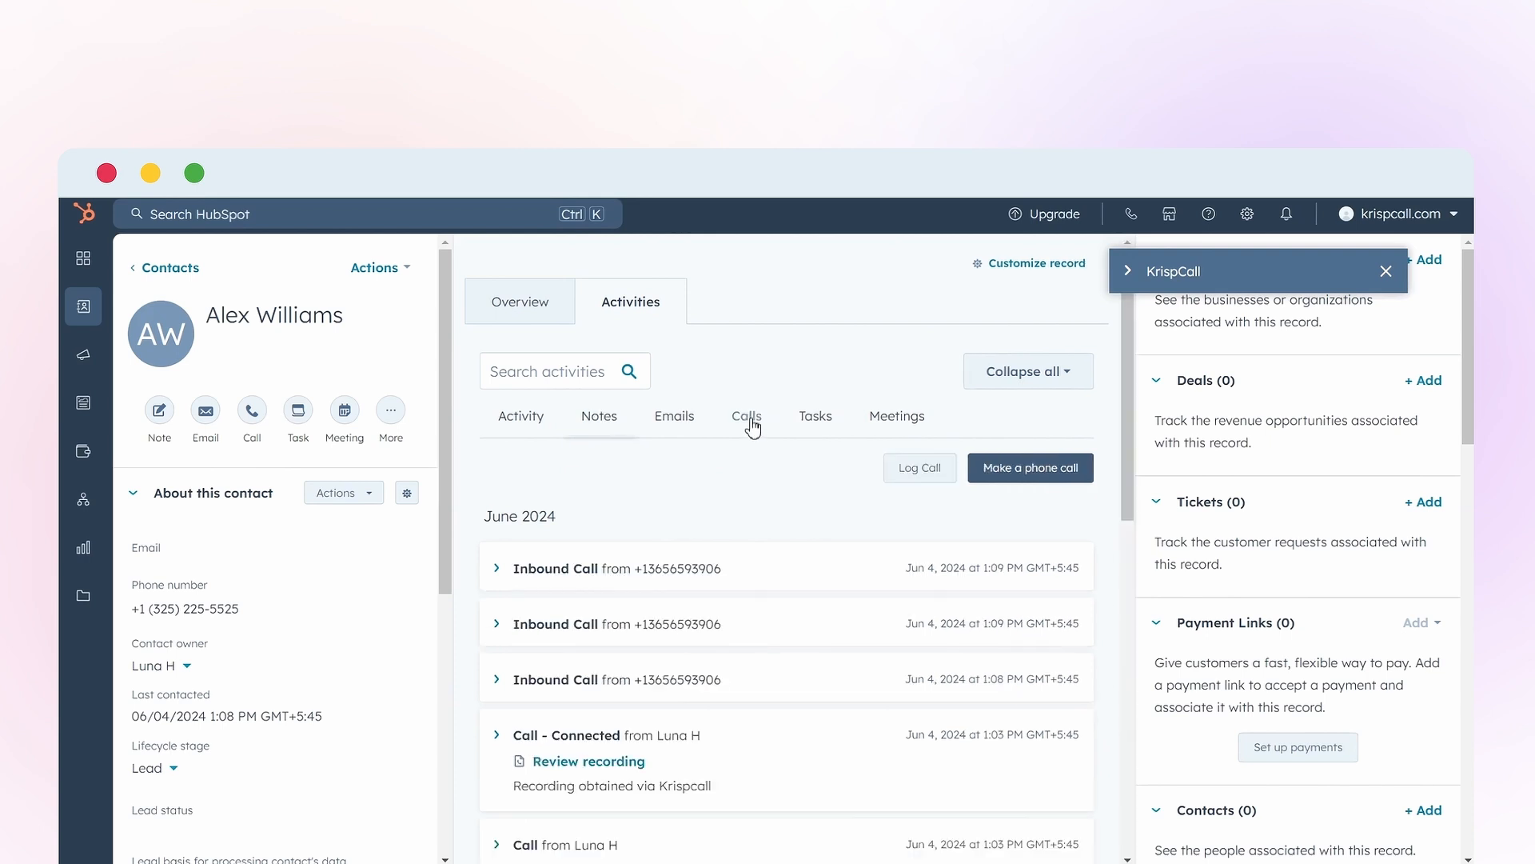
click(745, 416)
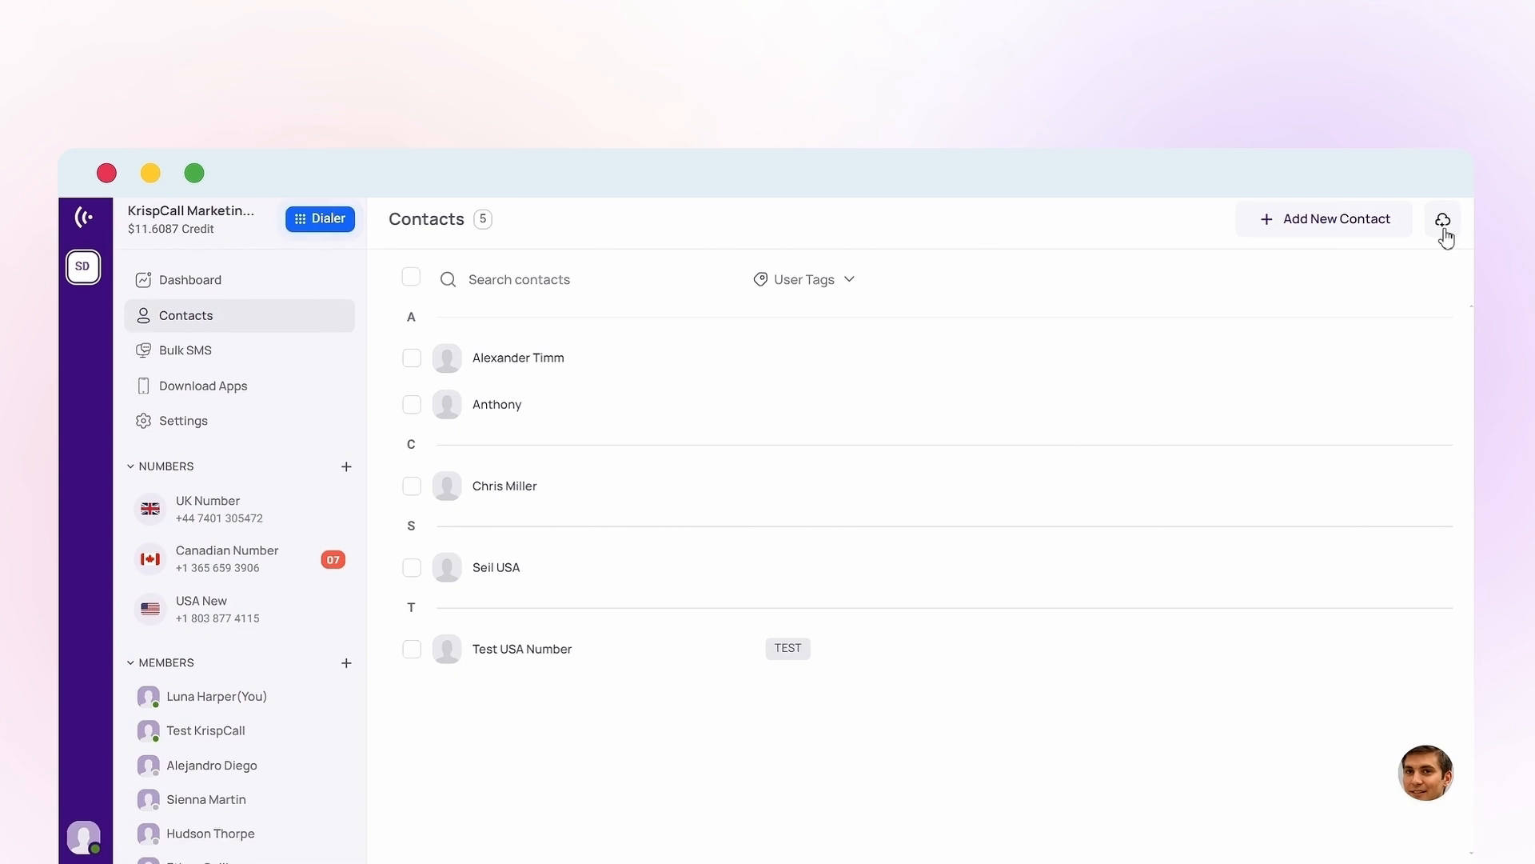
Import the 8 contacts from 'Test Contacts - Sheet1' into the KrispCall contact list
click(1441, 219)
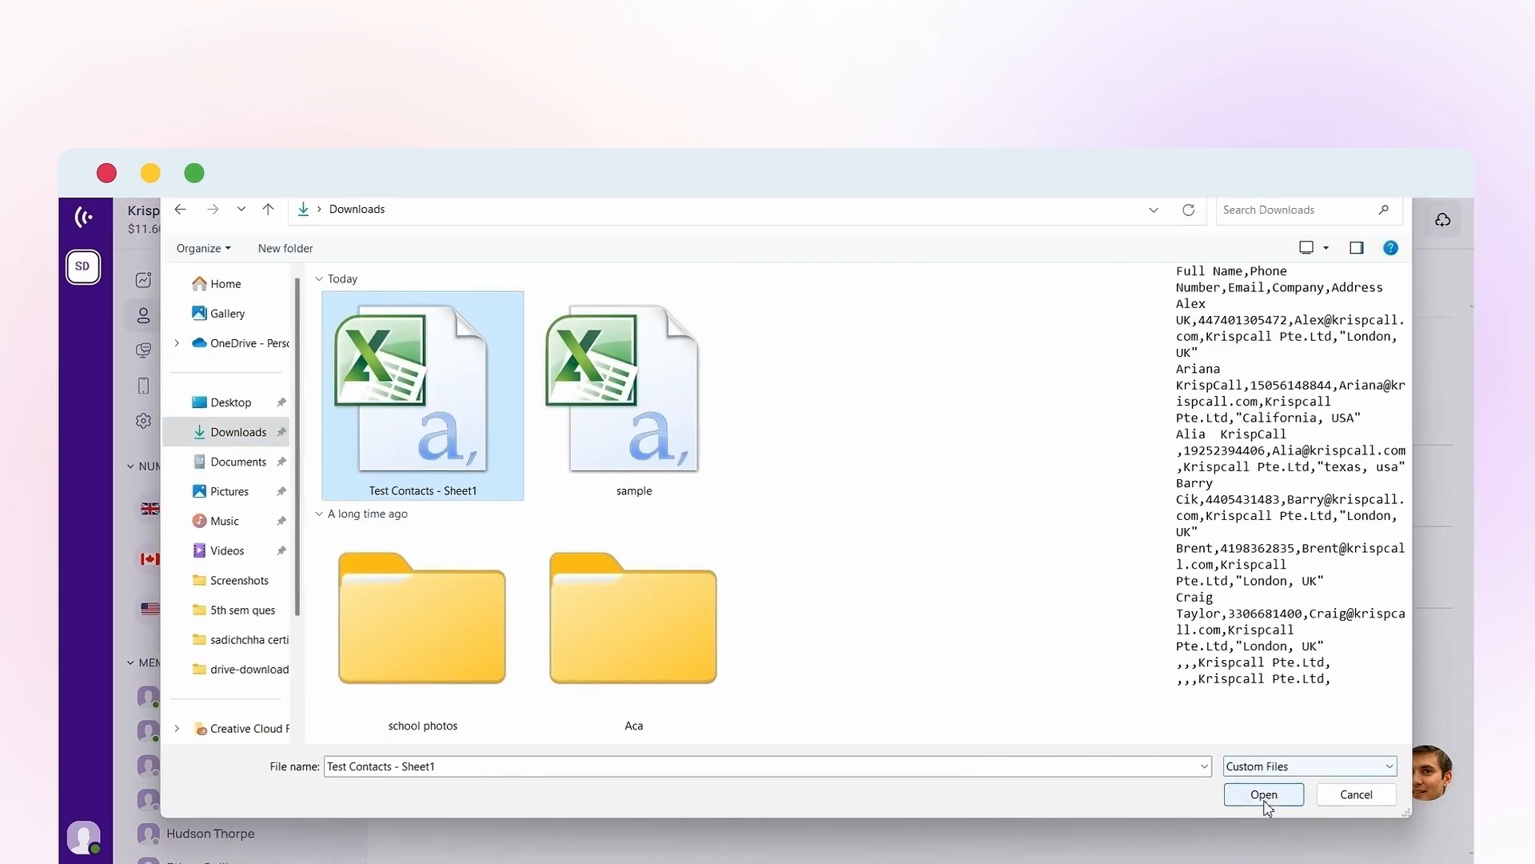
click(1263, 795)
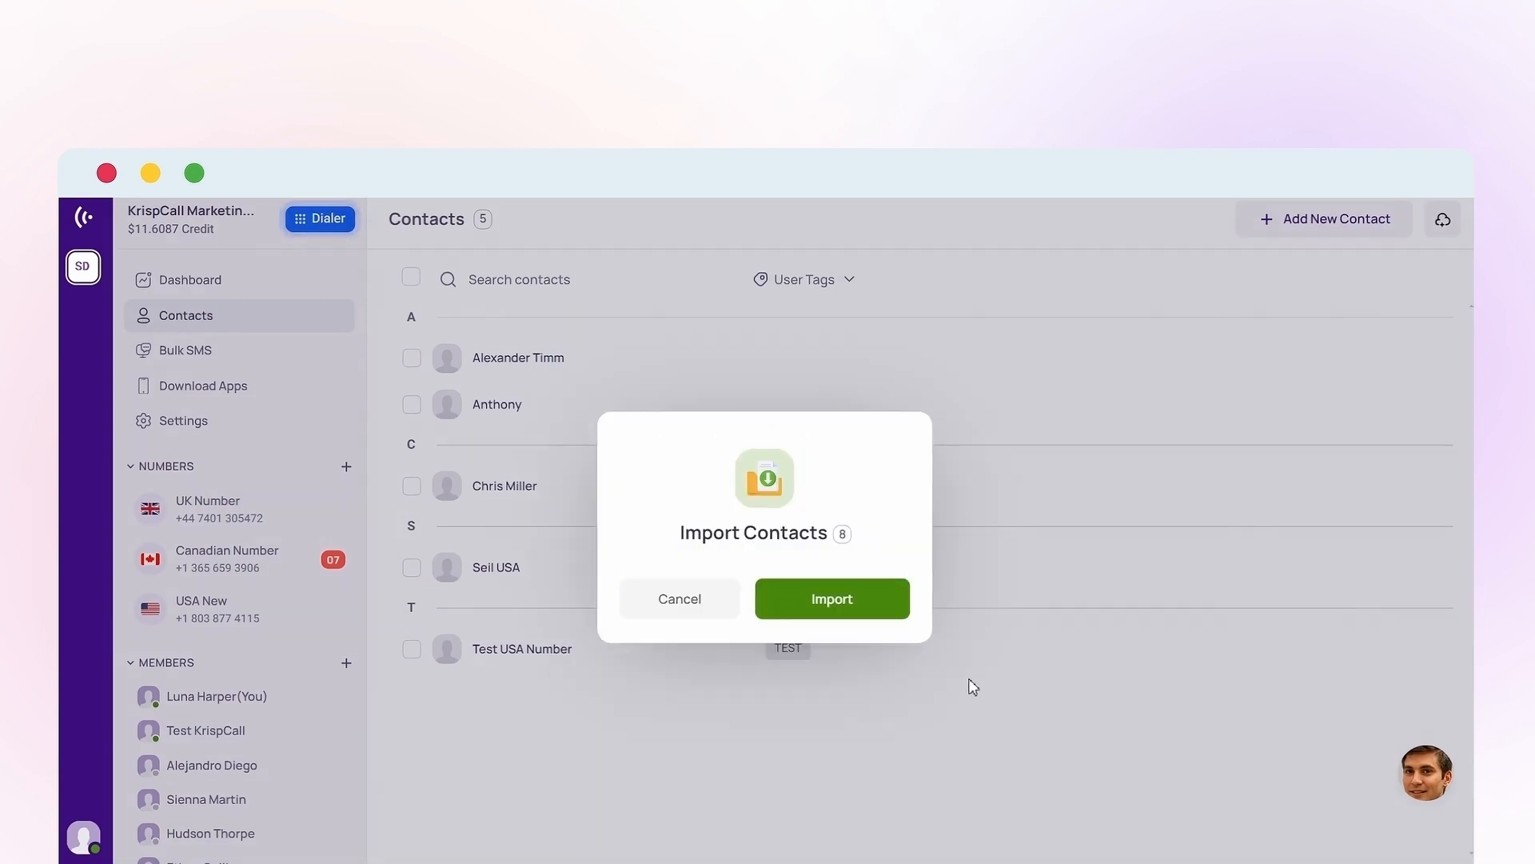
click(830, 598)
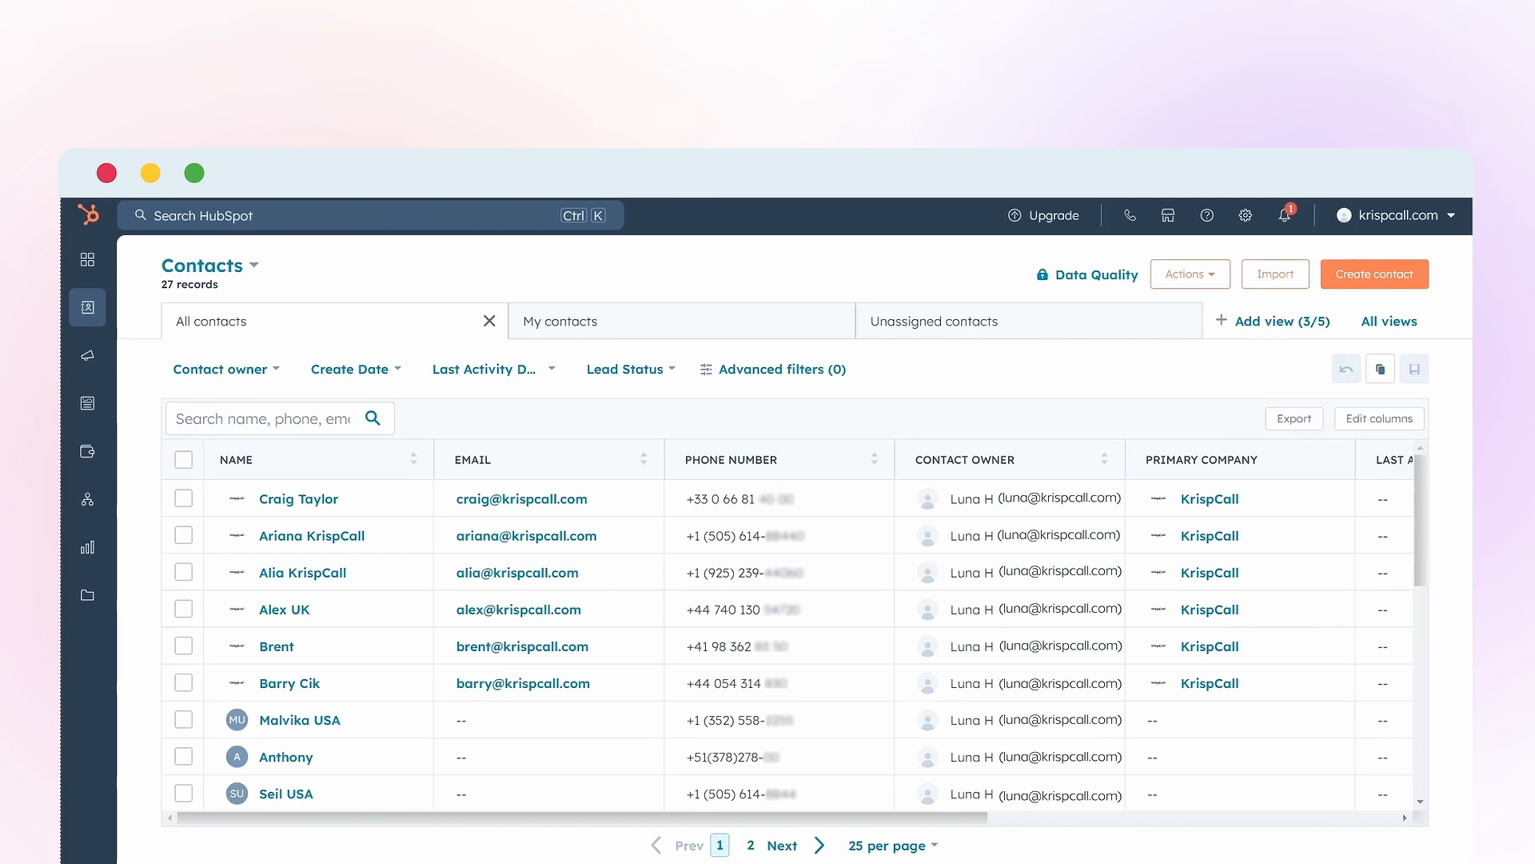
Check HubSpot's Contacts list for the synced imported contacts
click(86, 259)
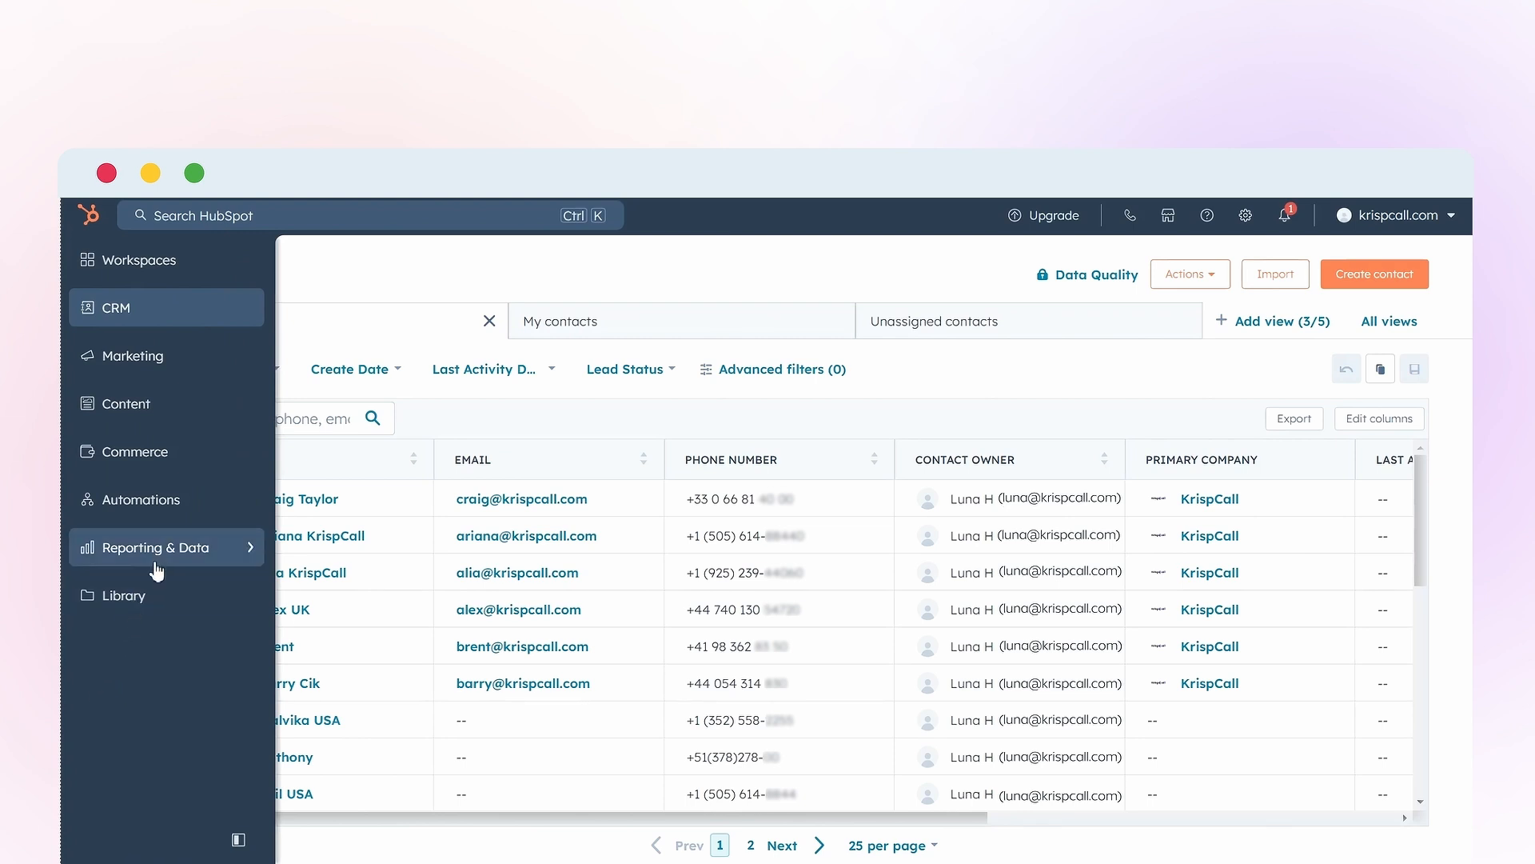
click(161, 547)
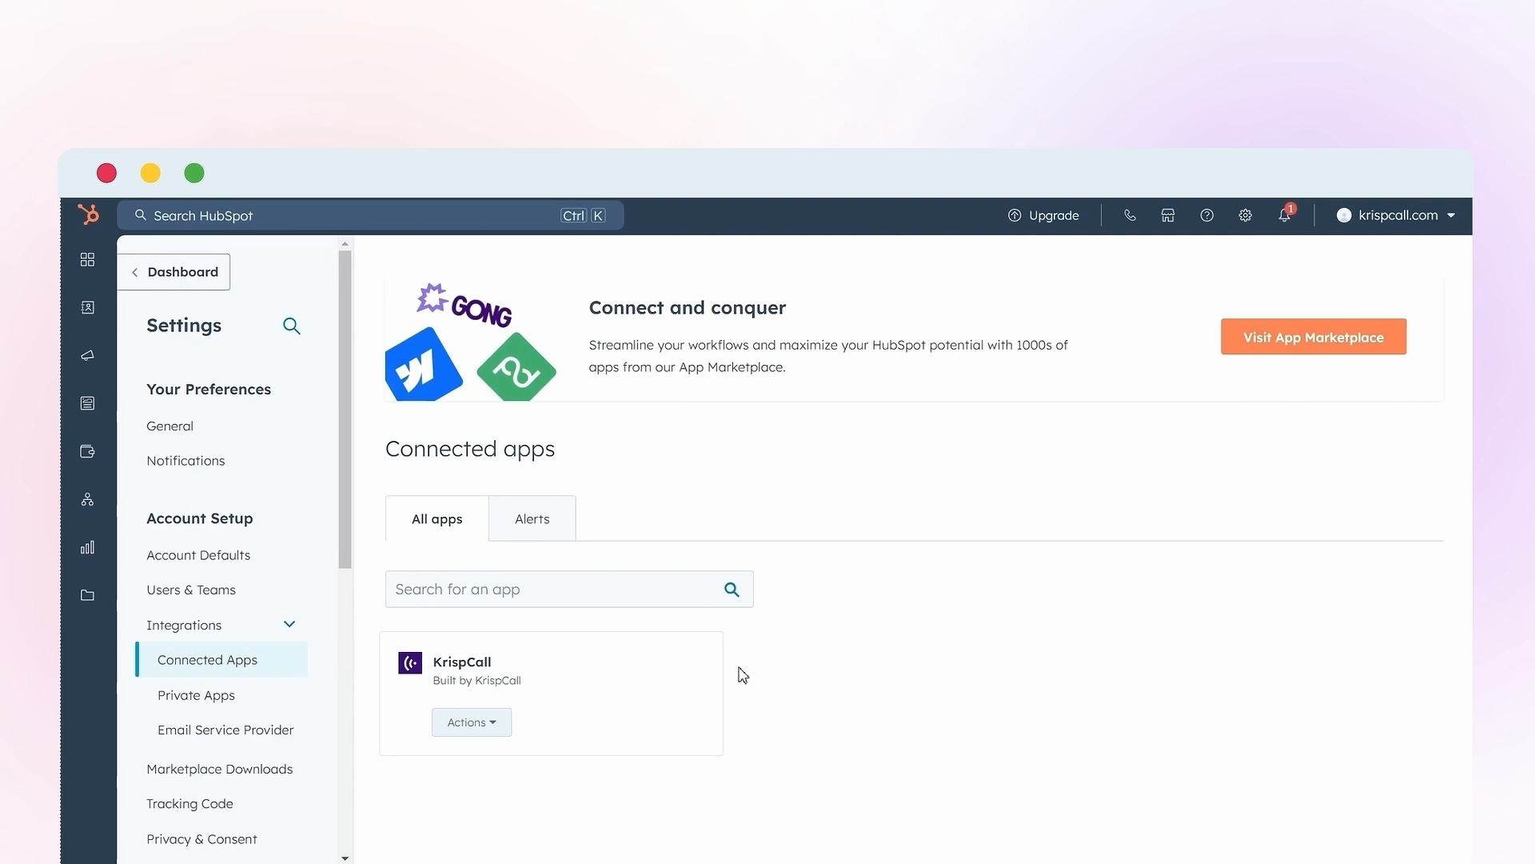
Uninstall KrispCall from Connected Apps via its Actions menu and confirm
click(470, 721)
text(uninstall)
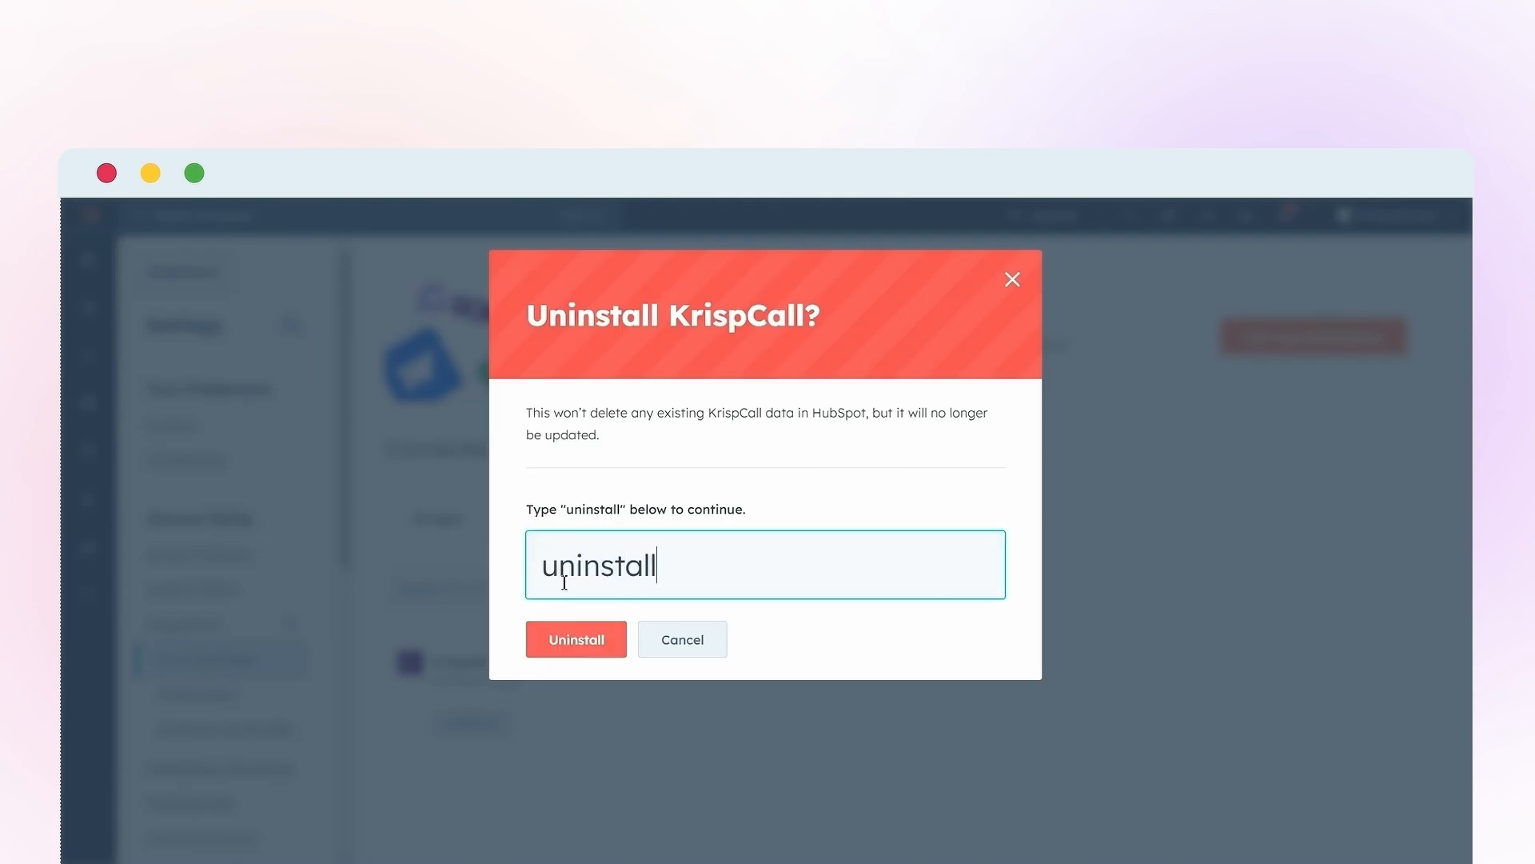
click(576, 640)
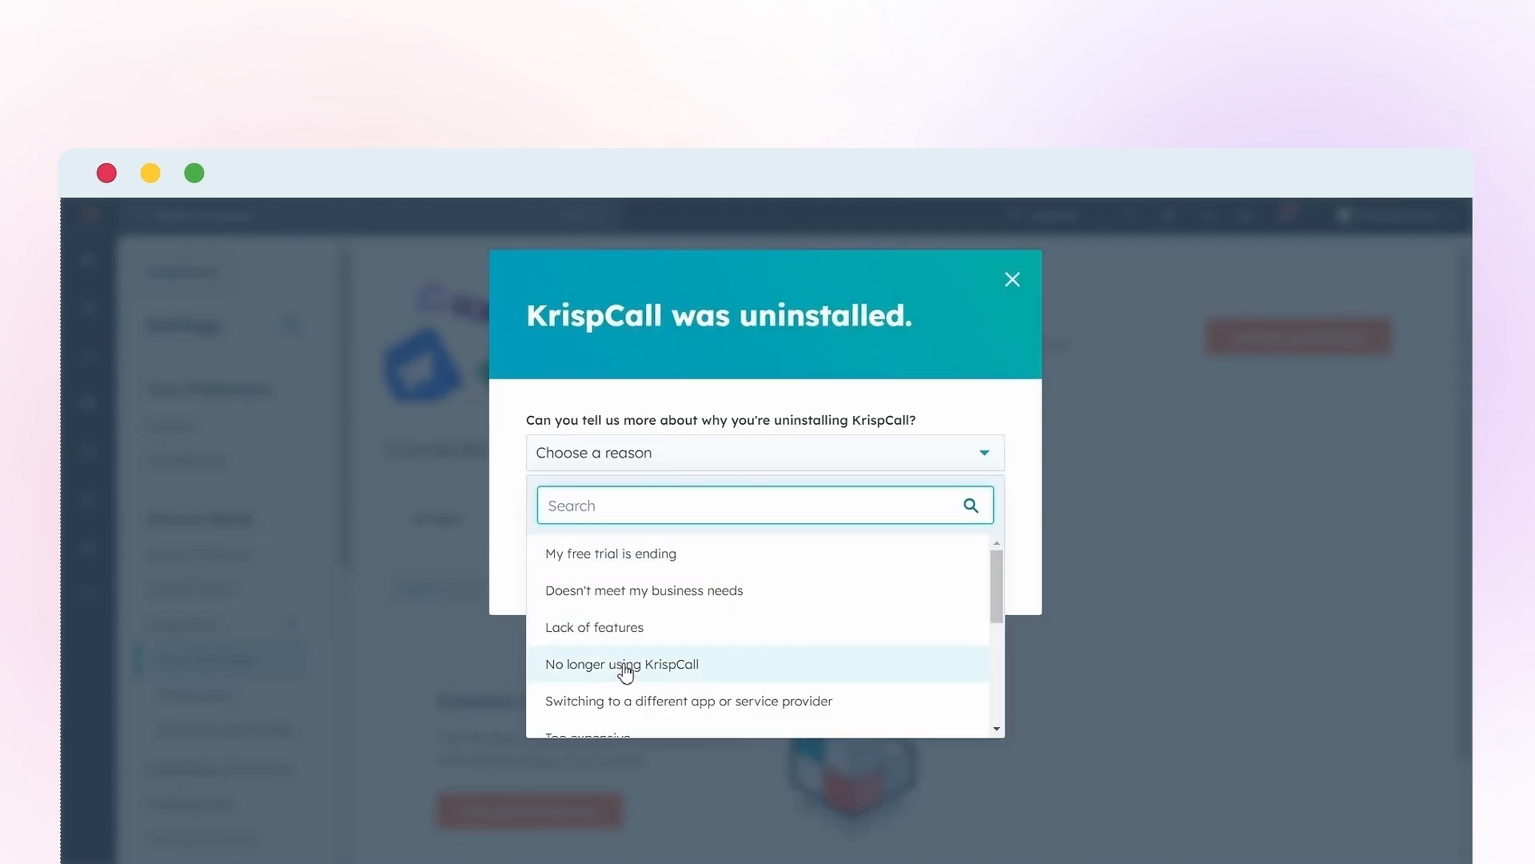